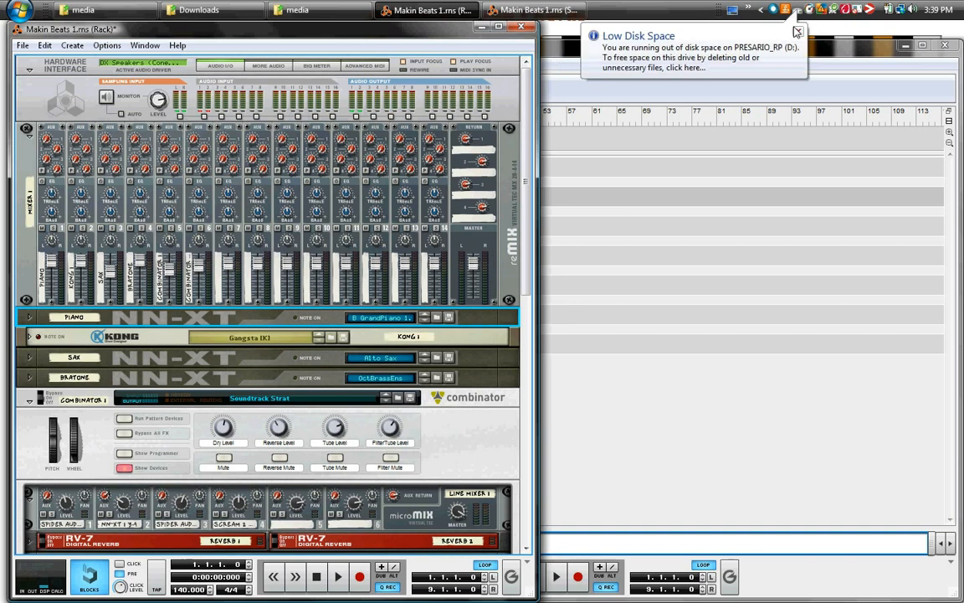
# Step: Dismiss the Low Disk Space warning balloon
pyautogui.click(797, 32)
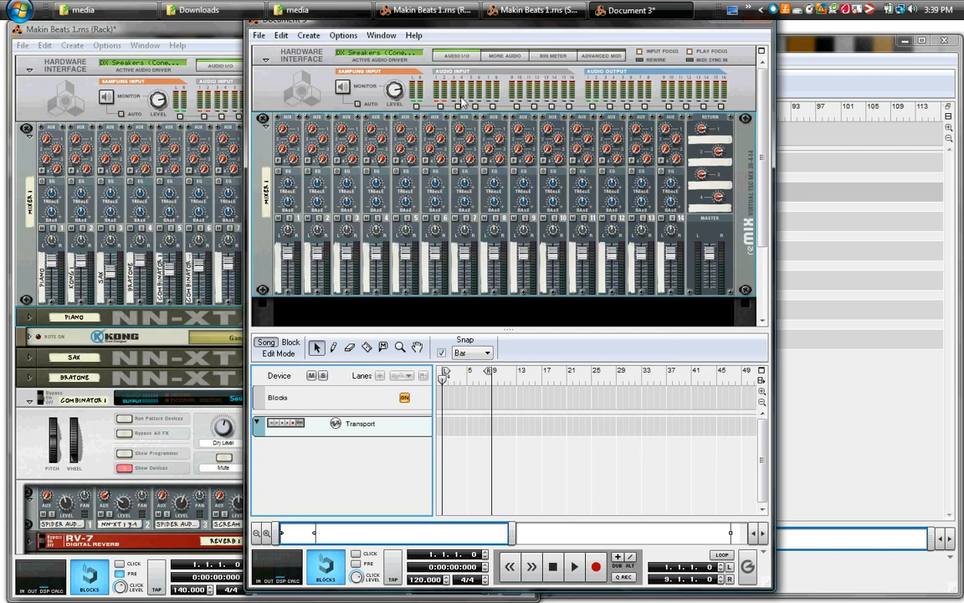
pyautogui.moveTo(368, 159)
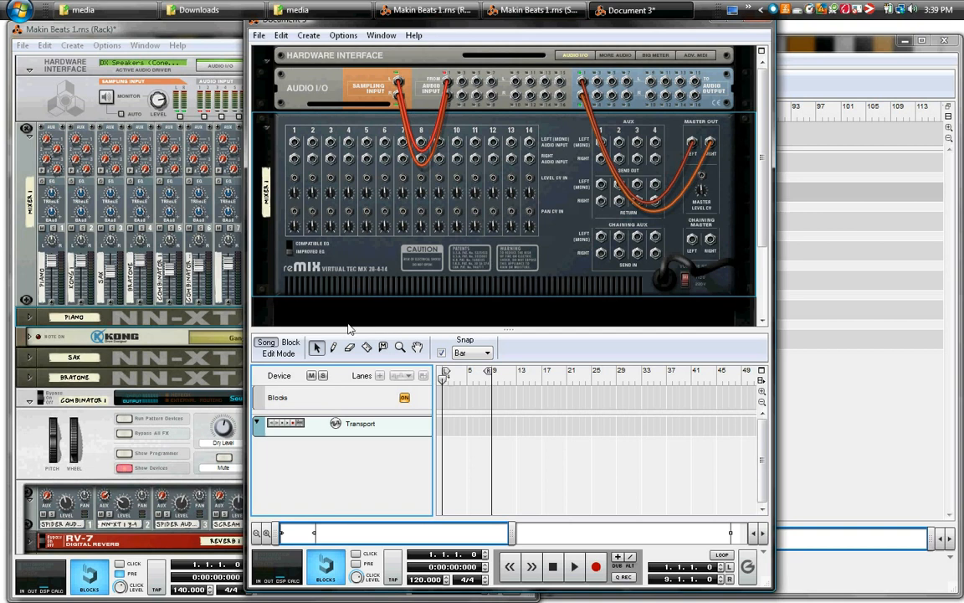
pyautogui.moveTo(295, 149)
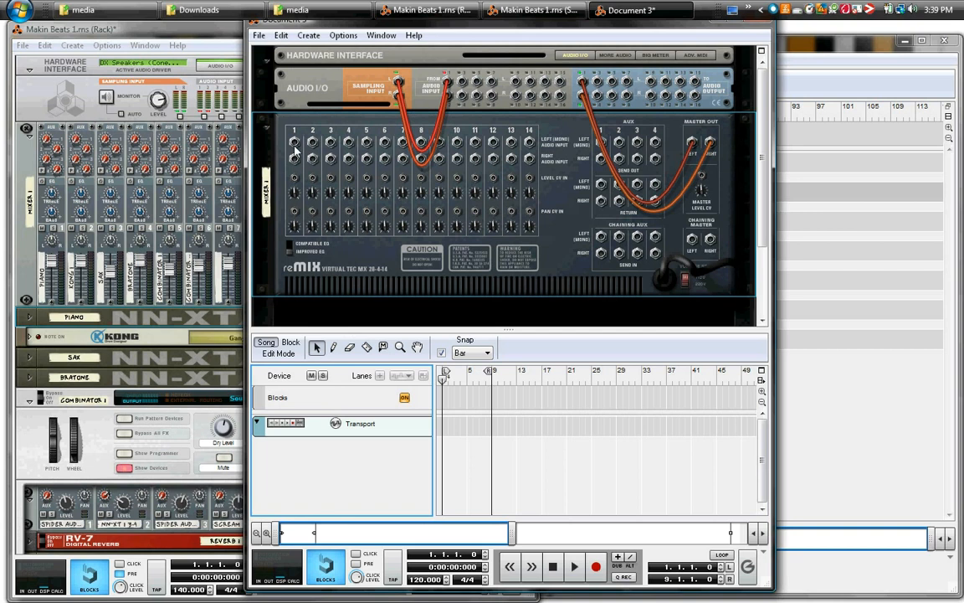
pyautogui.moveTo(555, 147)
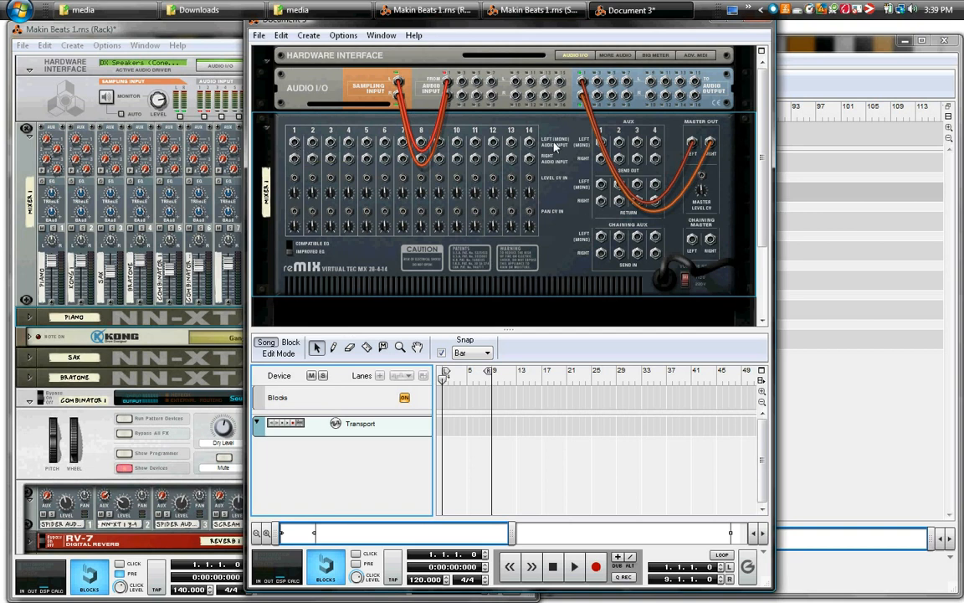
pyautogui.moveTo(512, 146)
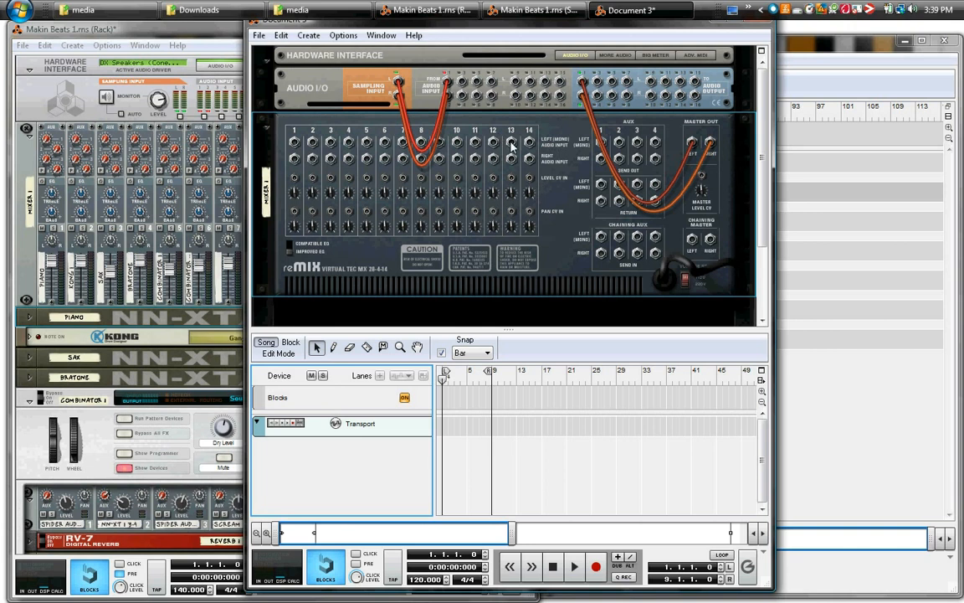
pyautogui.moveTo(692, 134)
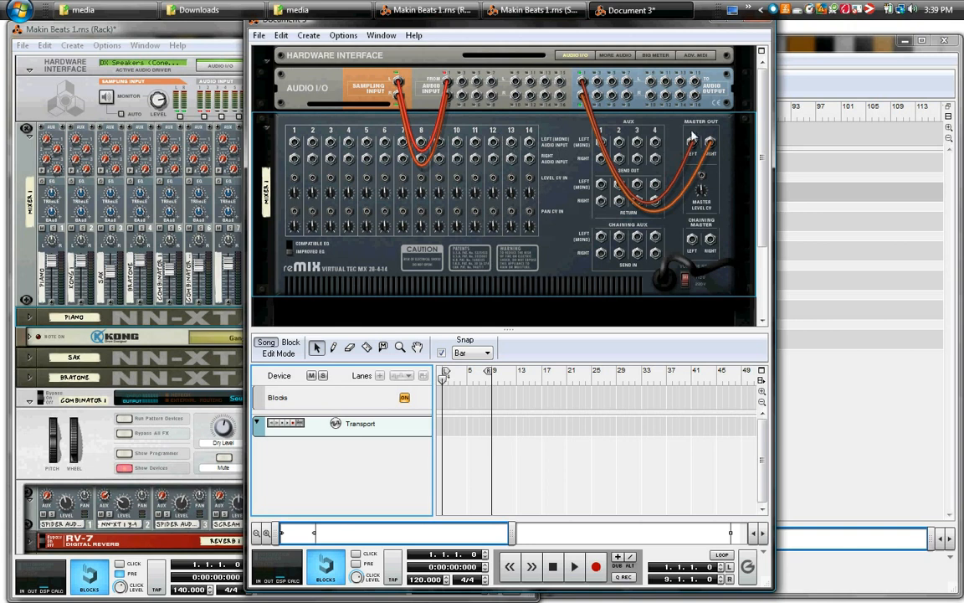
pyautogui.moveTo(366, 100)
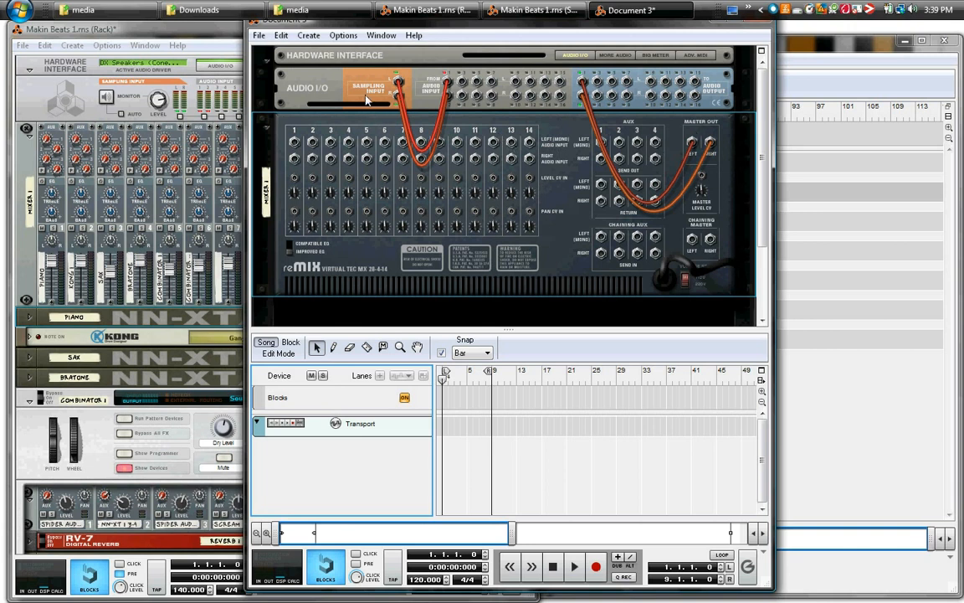
pyautogui.moveTo(315, 70)
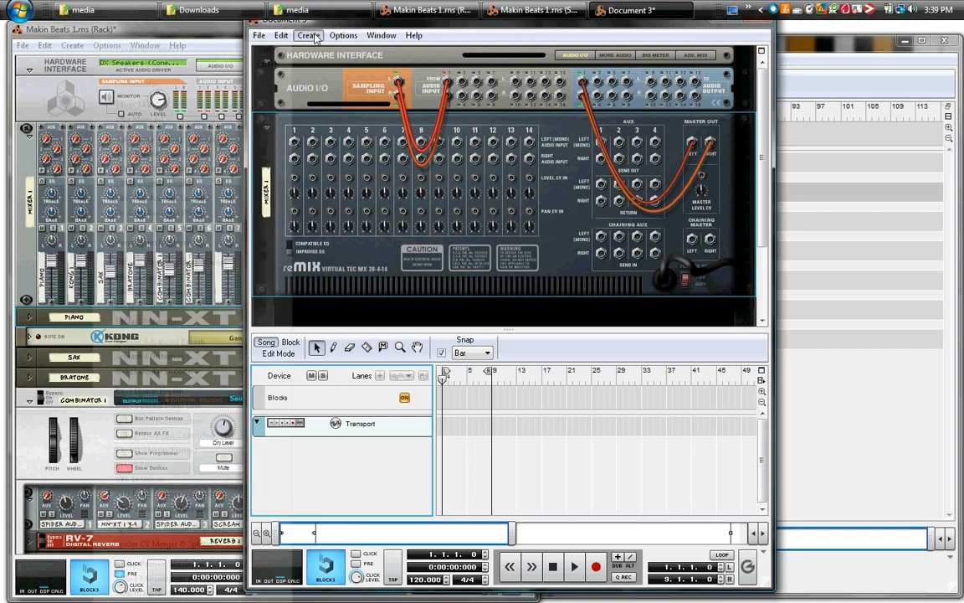
# Step: Create a SubTractor Analog Synthesizer and an NN-XT Advanced Sampler, each with its own track
pyautogui.click(308, 35)
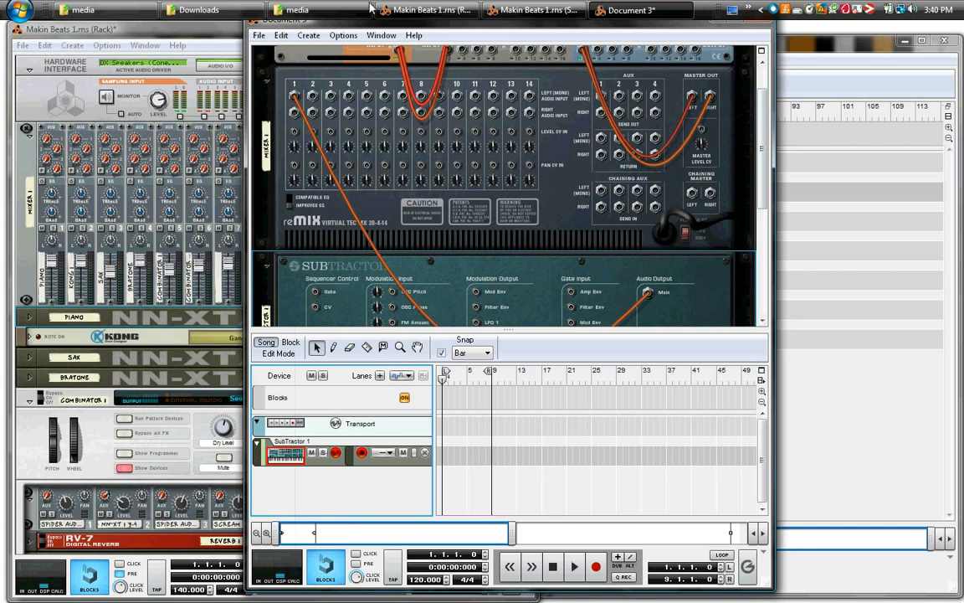
pyautogui.click(308, 35)
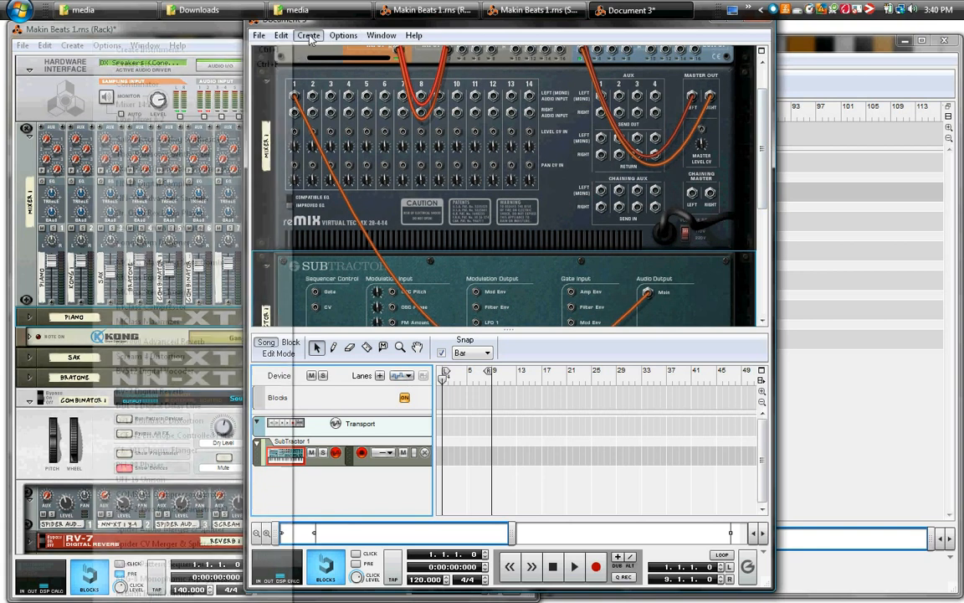
pyautogui.click(308, 35)
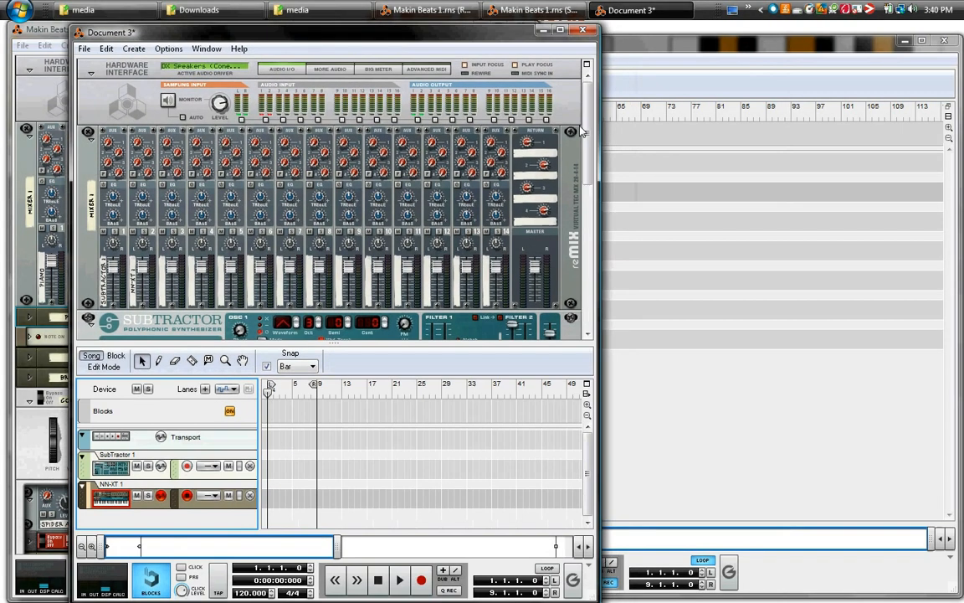
# Step: Scroll the rack to show the Bass Guitar SubTractor and GrandPiano NN-XT
pyautogui.scroll(-3)
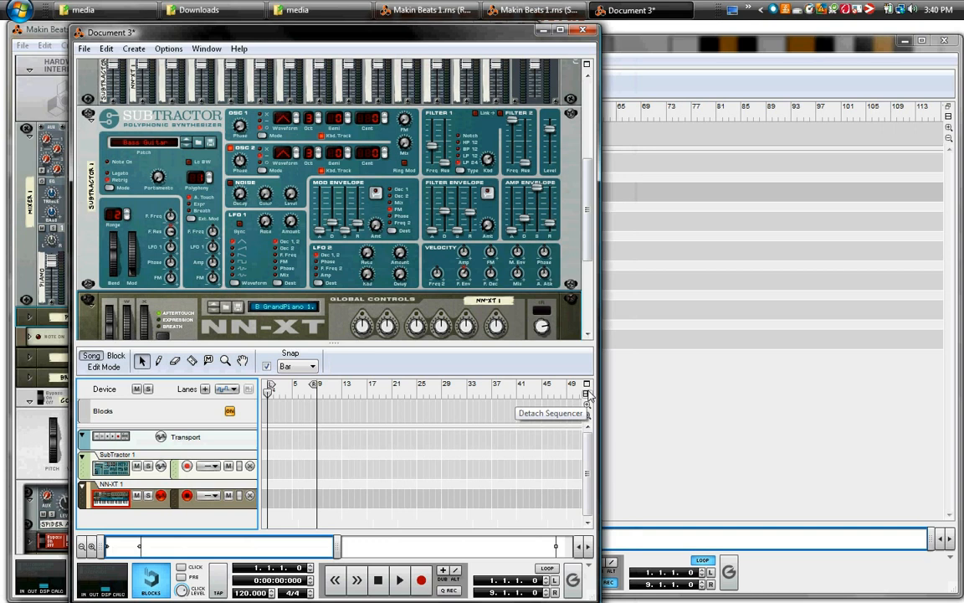
pyautogui.moveTo(587, 402)
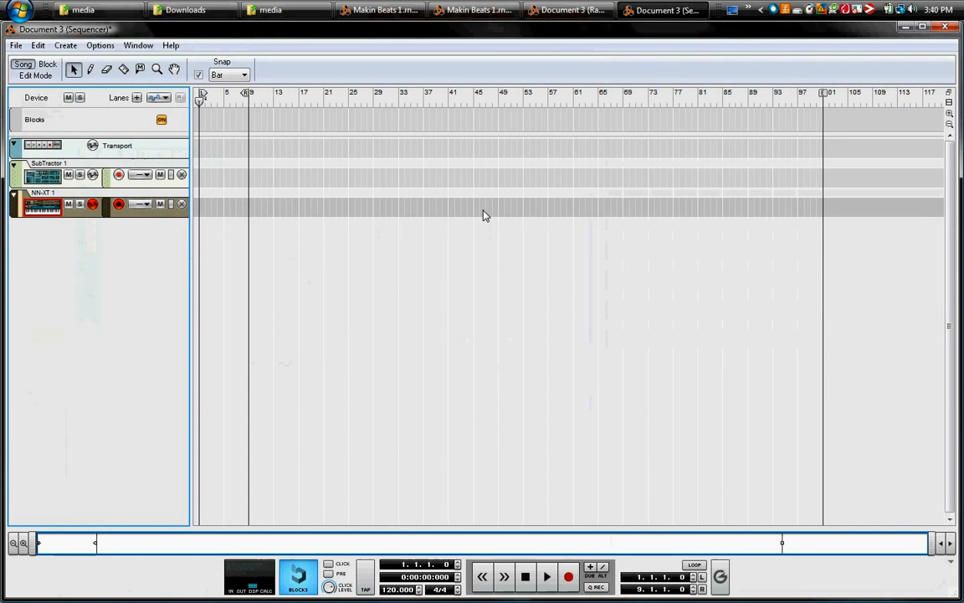
pyautogui.moveTo(356, 319)
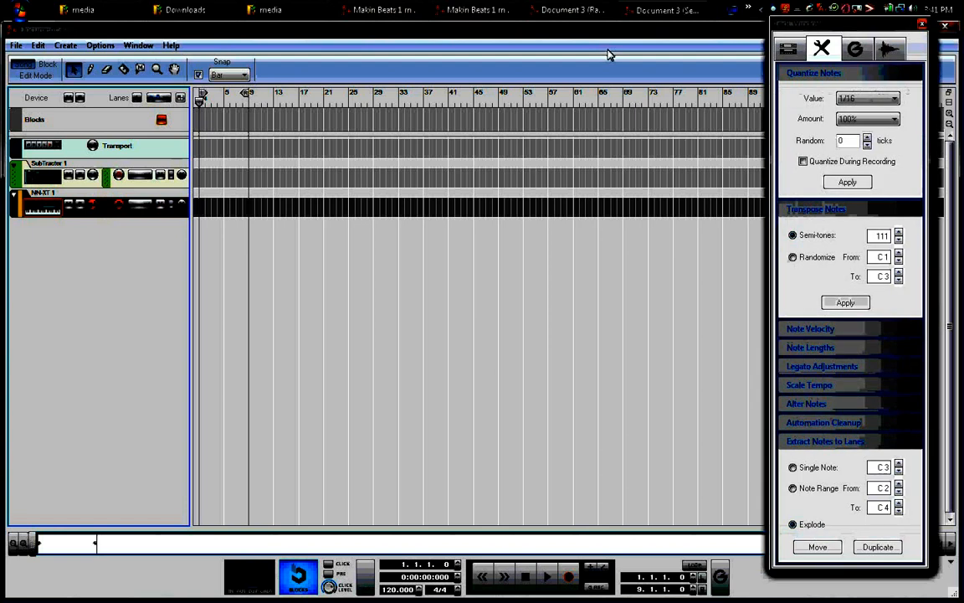
pyautogui.moveTo(80, 66)
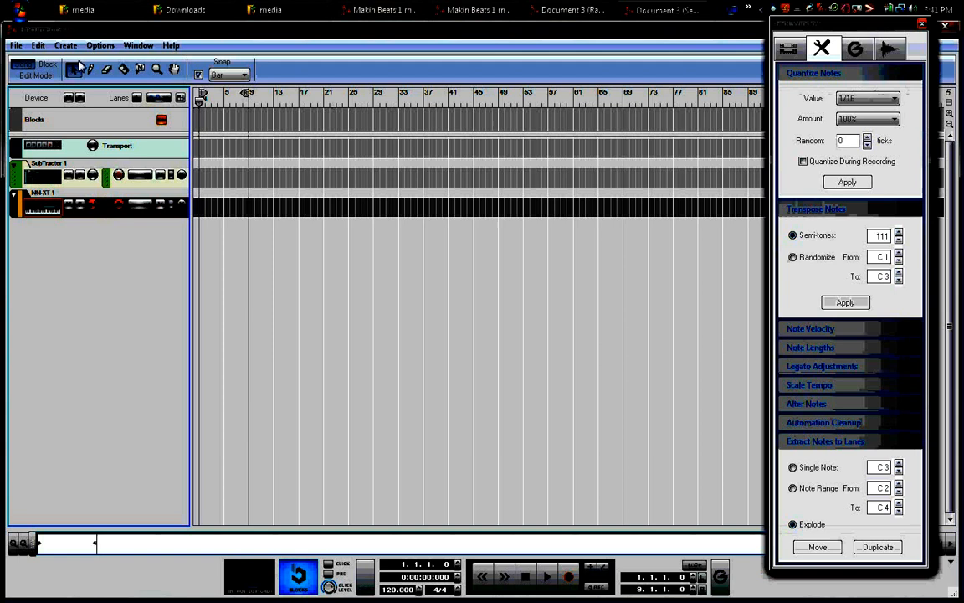
# Step: Toggle the Tool Window from the Window menu and tick Quantize During Recording
pyautogui.click(137, 45)
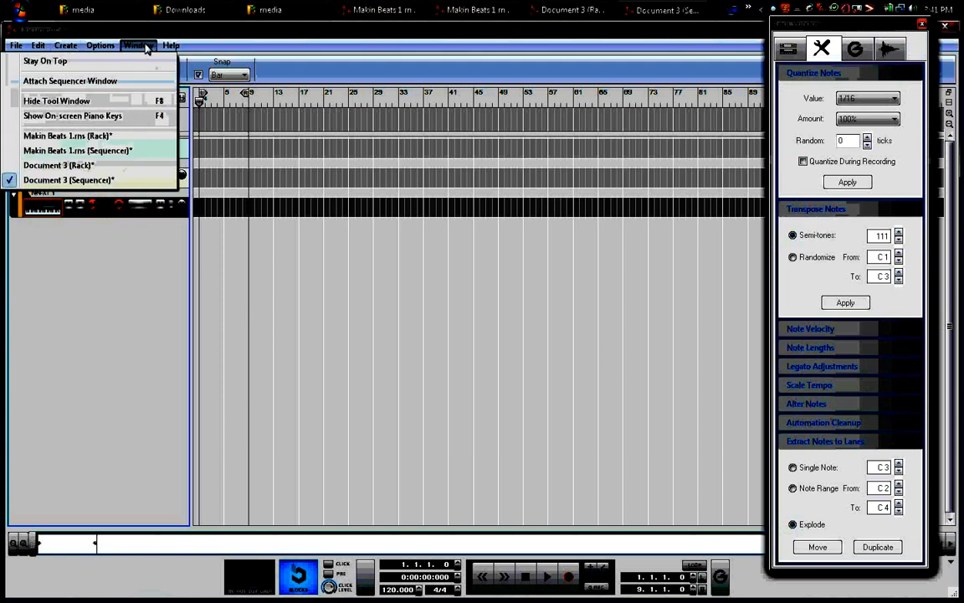
pyautogui.moveTo(57, 101)
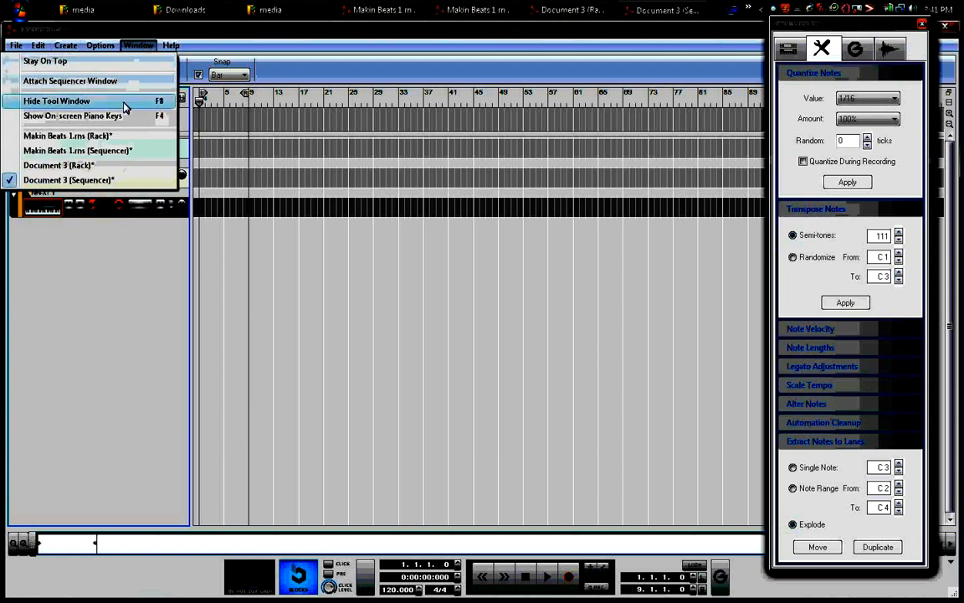
pyautogui.click(56, 100)
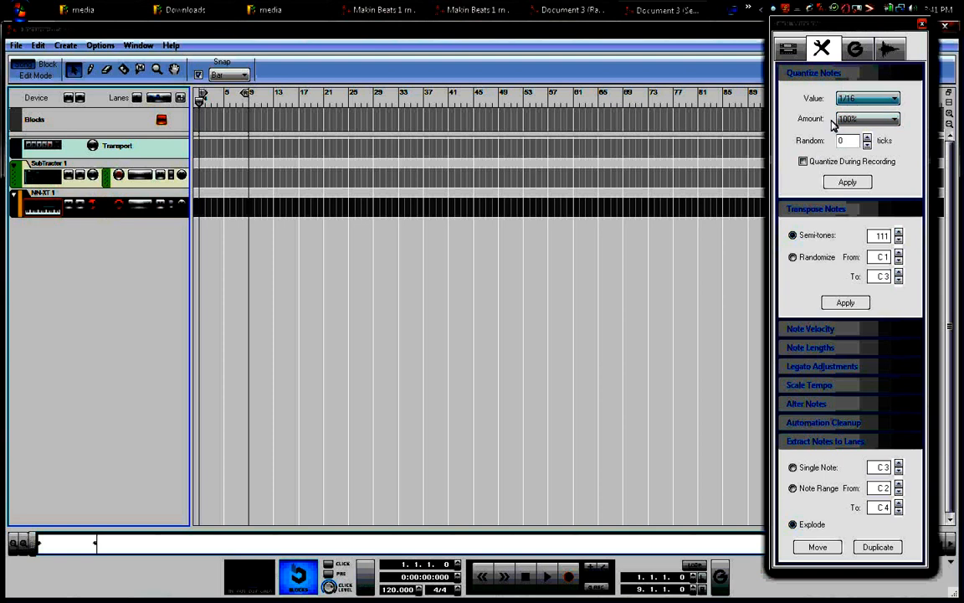
pyautogui.click(803, 161)
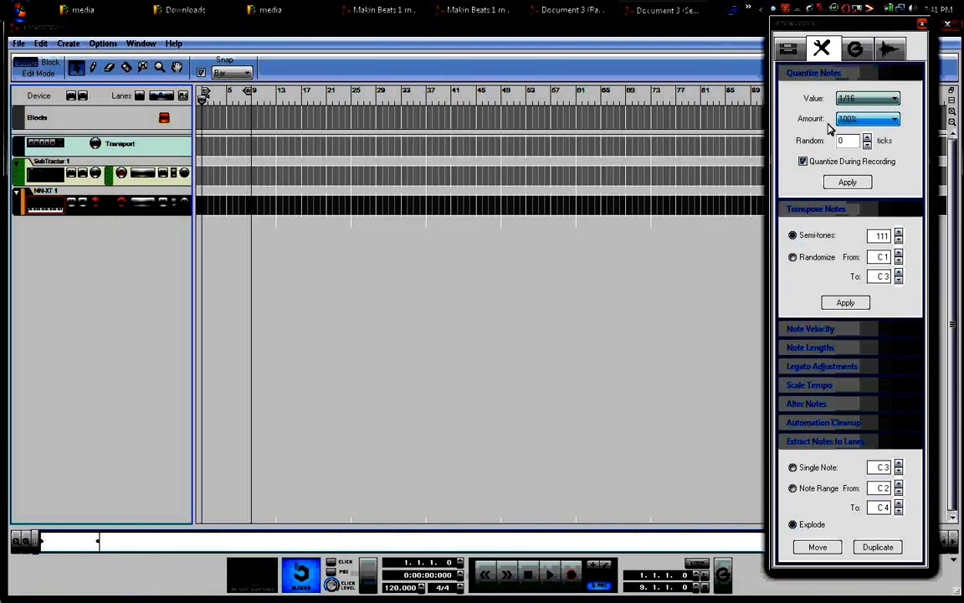
# Step: Keep the quantize amount at 100% and change the quantize value to 1/8
pyautogui.click(895, 118)
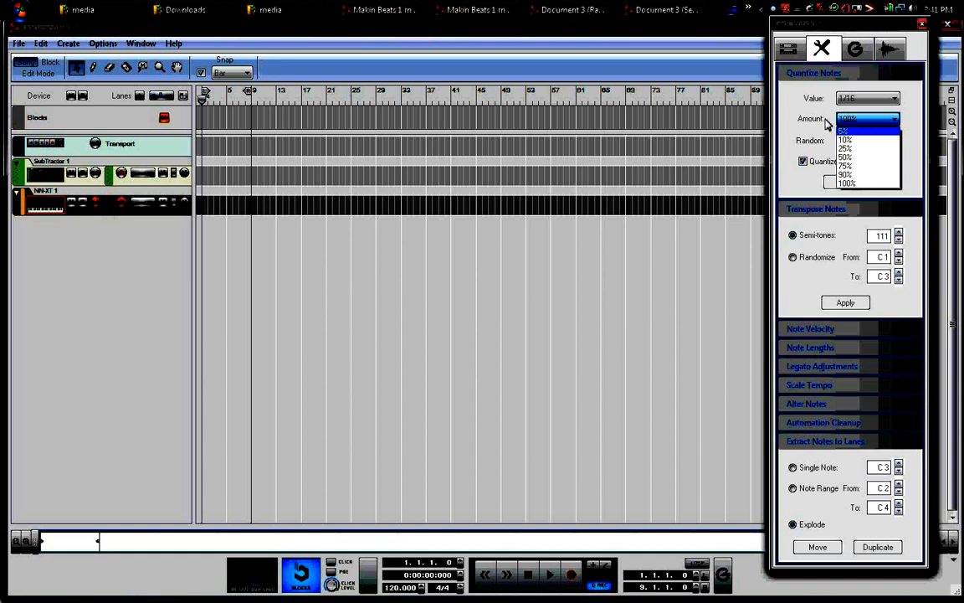
pyautogui.click(847, 118)
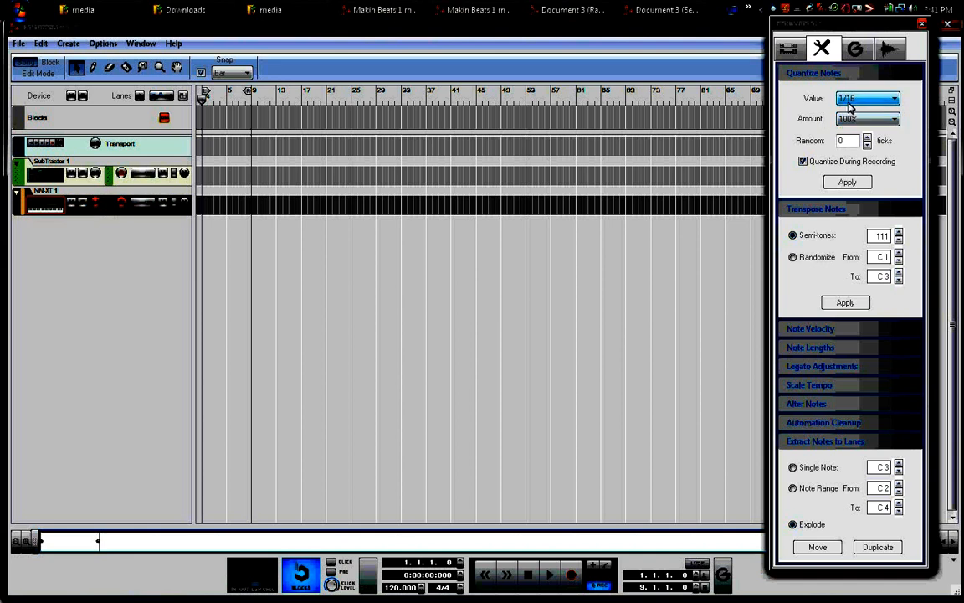
pyautogui.click(894, 97)
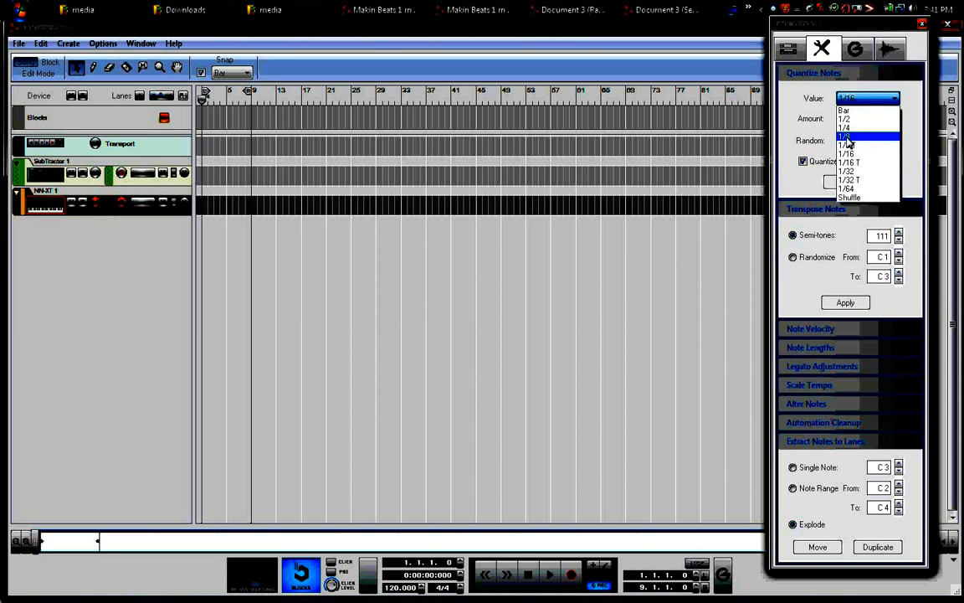
pyautogui.click(847, 136)
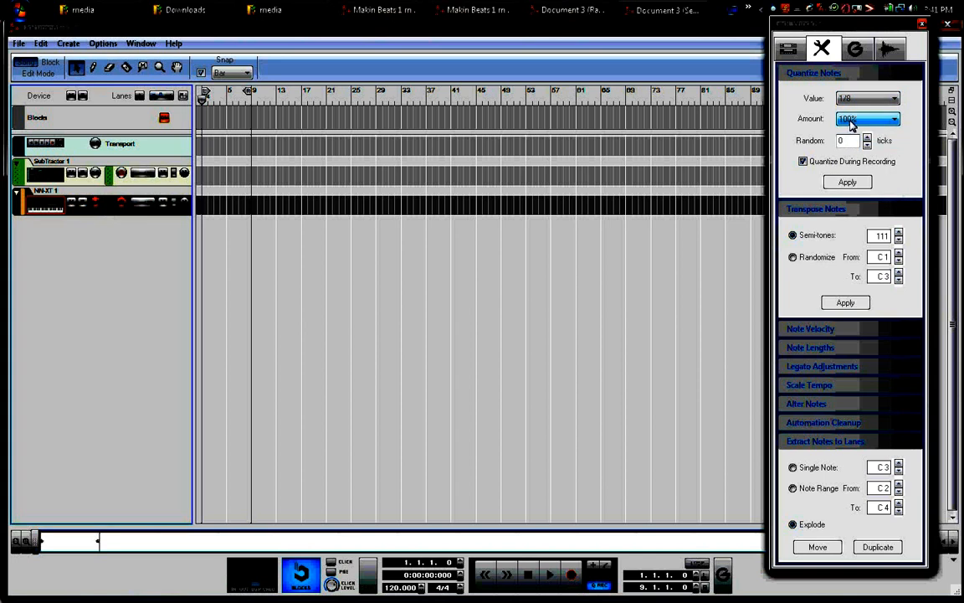
pyautogui.click(895, 118)
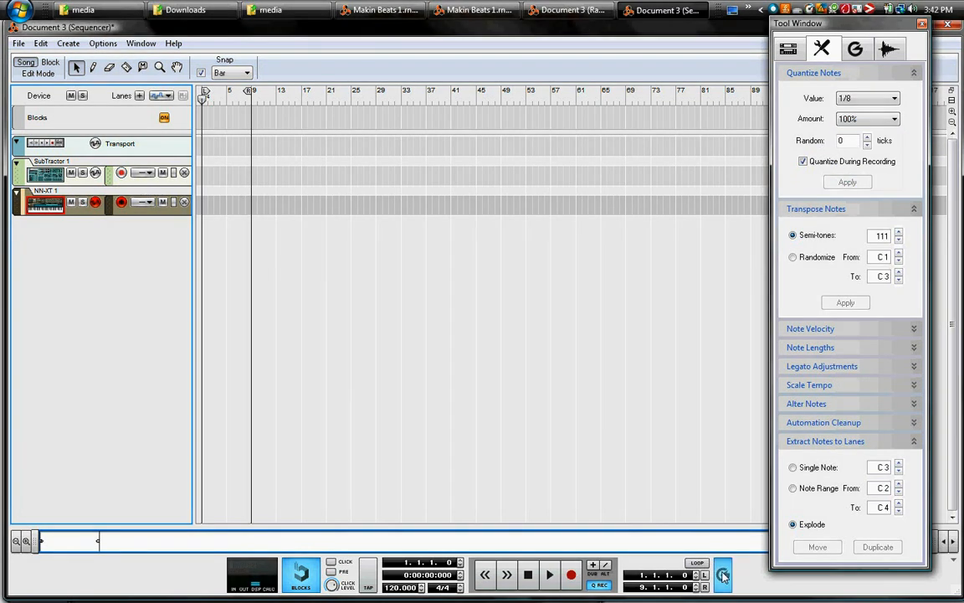
pyautogui.click(723, 574)
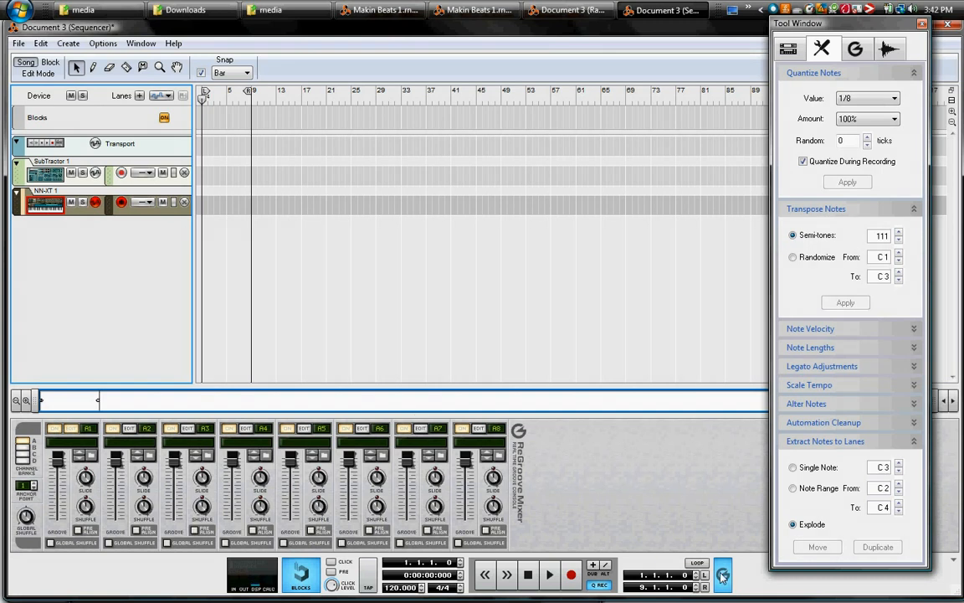
pyautogui.moveTo(723, 576)
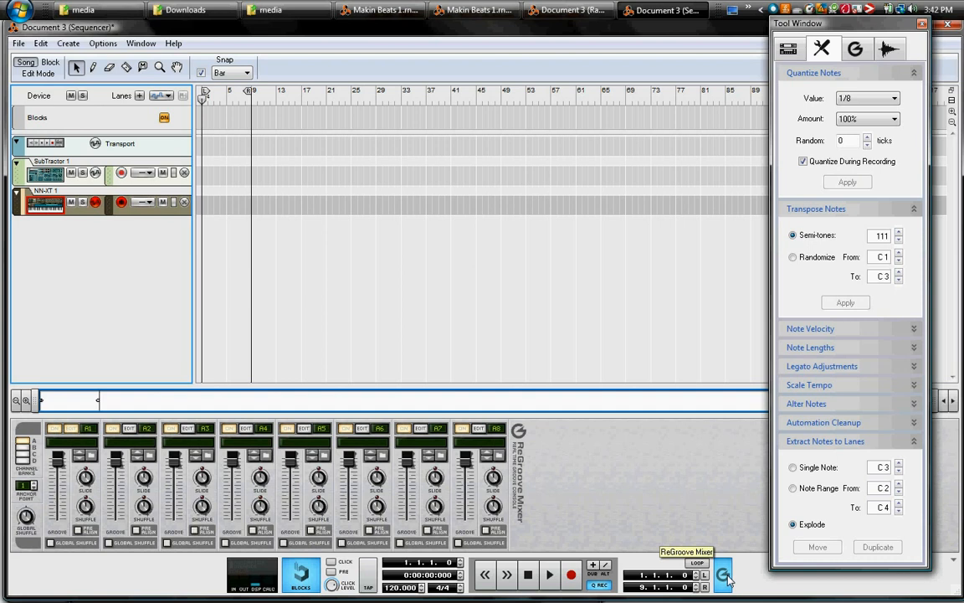
pyautogui.click(723, 575)
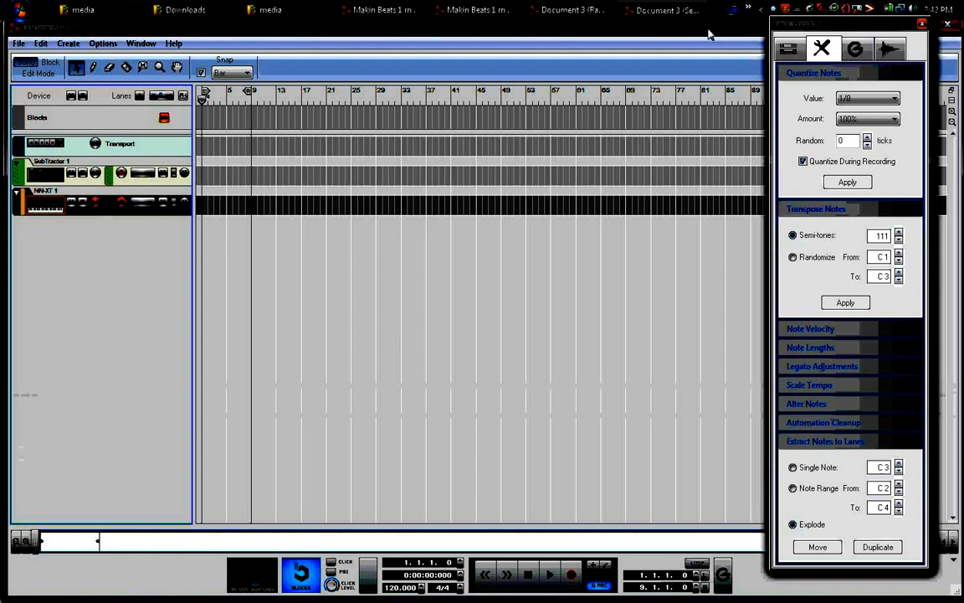
pyautogui.moveTo(708, 36)
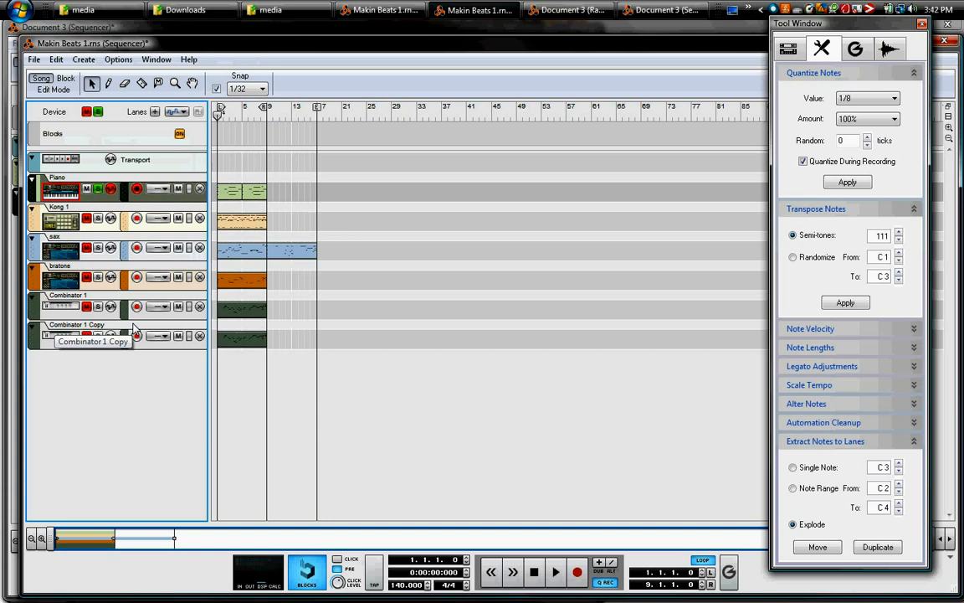
# Step: Open the Piano clip, select all its notes, and quantize them to 1/8 at 100%
pyautogui.click(555, 572)
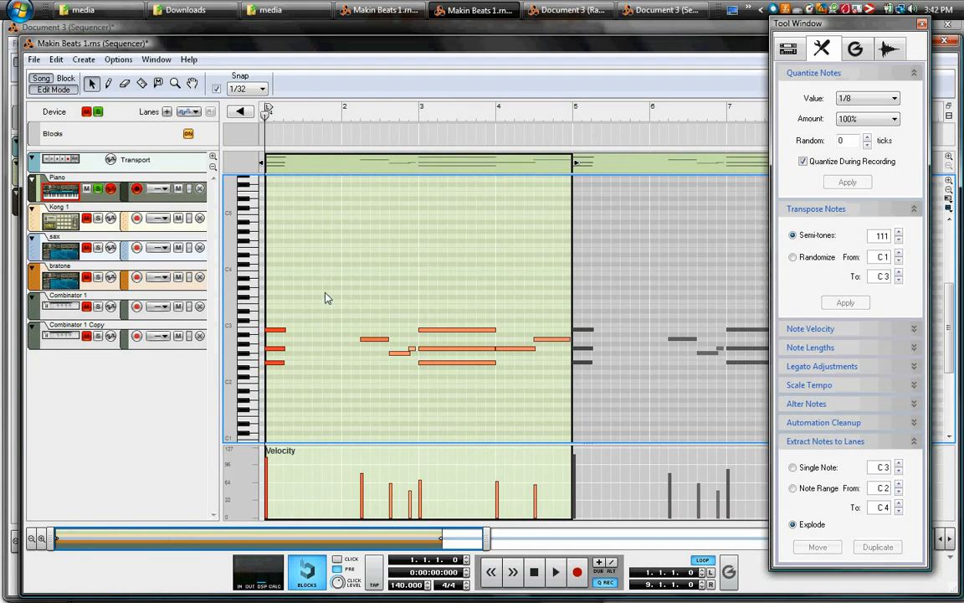
pyautogui.click(277, 330)
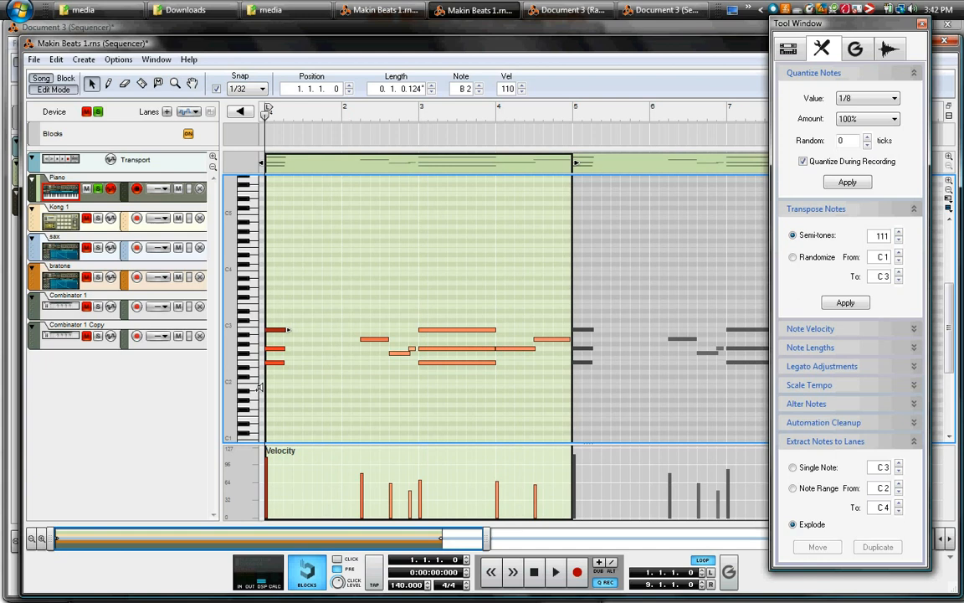
pyautogui.moveTo(394, 269)
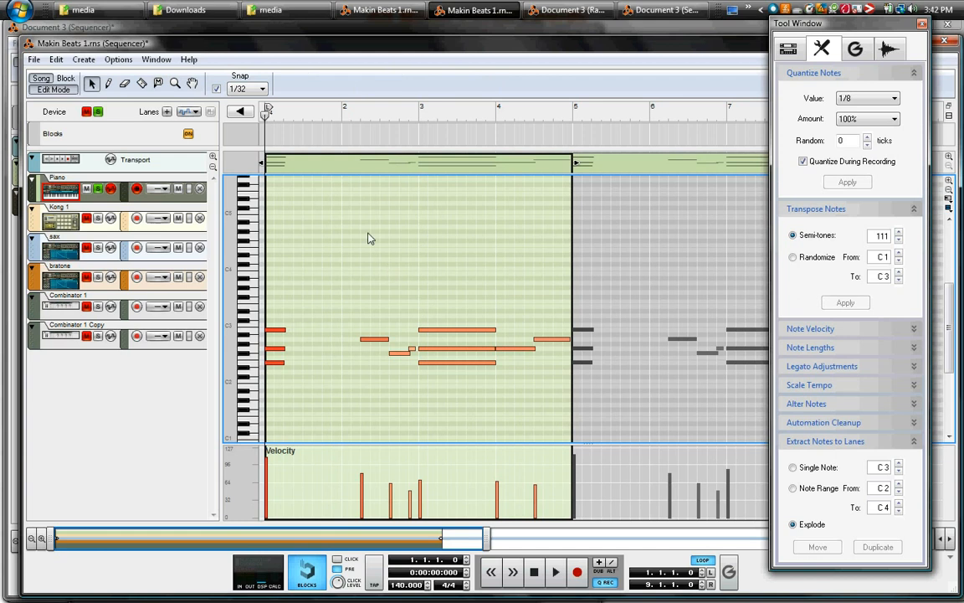
pyautogui.moveTo(371, 238); pyautogui.dragTo(546, 415)
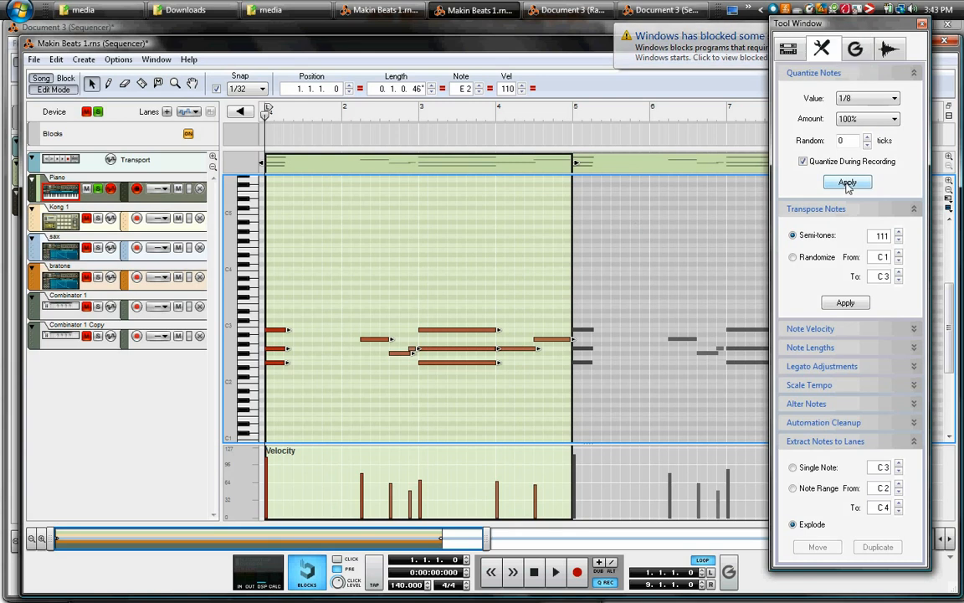
pyautogui.click(847, 182)
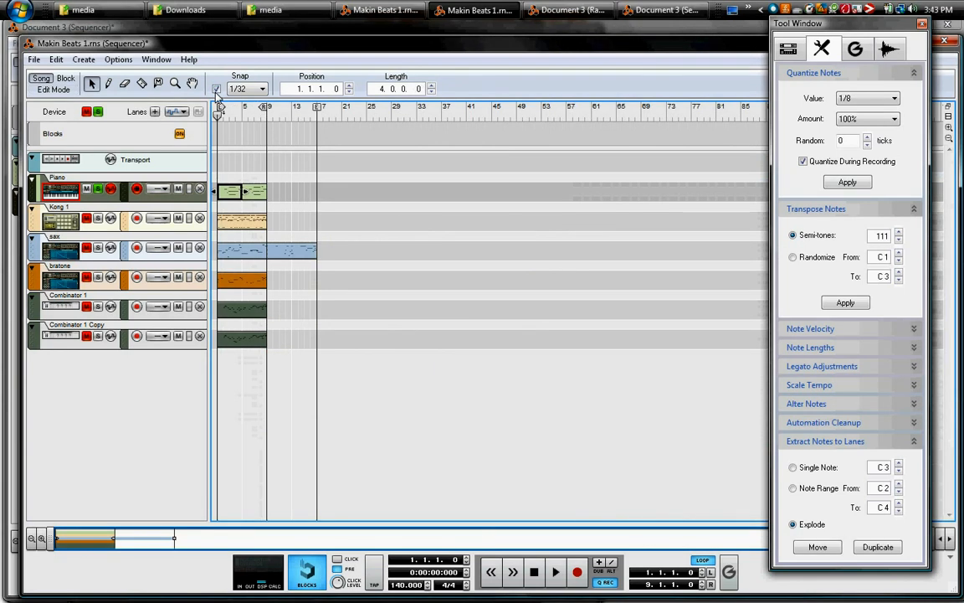
# Step: Set the sequencer's snap grid to 1/8
pyautogui.click(261, 88)
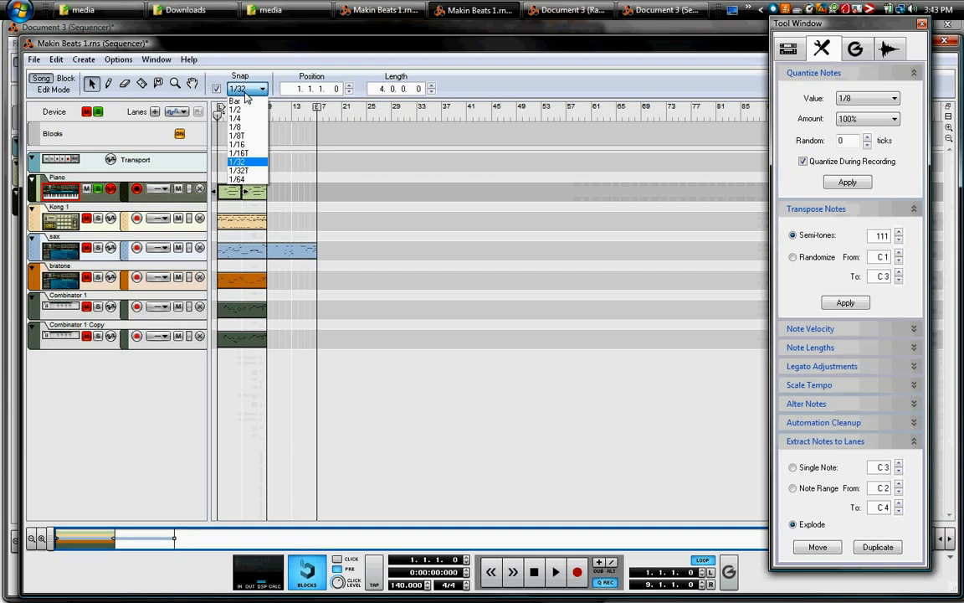
pyautogui.click(236, 126)
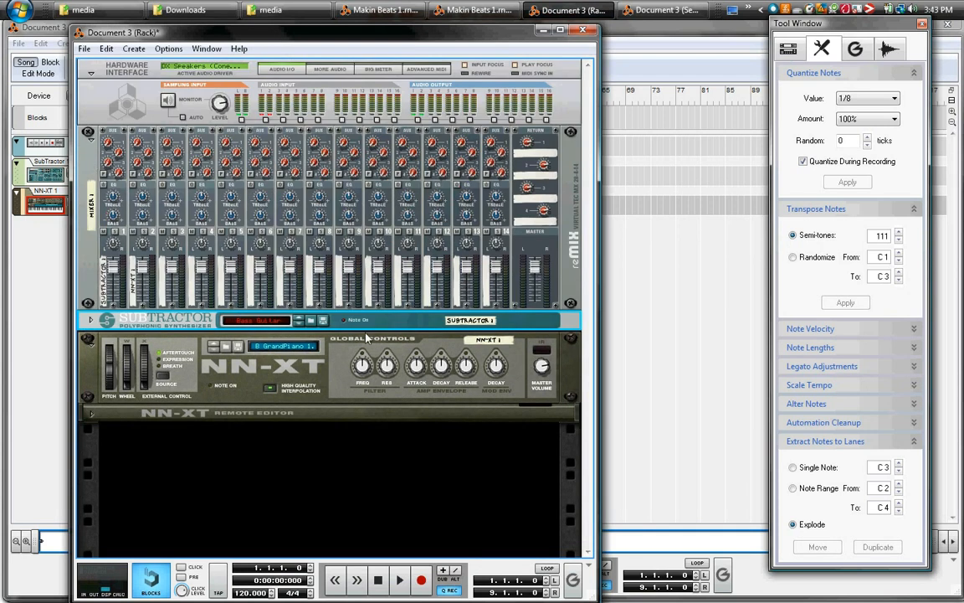
# Step: Switch to Document 3's sequencer, then back to the Makin Beats 1 sequencer
pyautogui.click(247, 368)
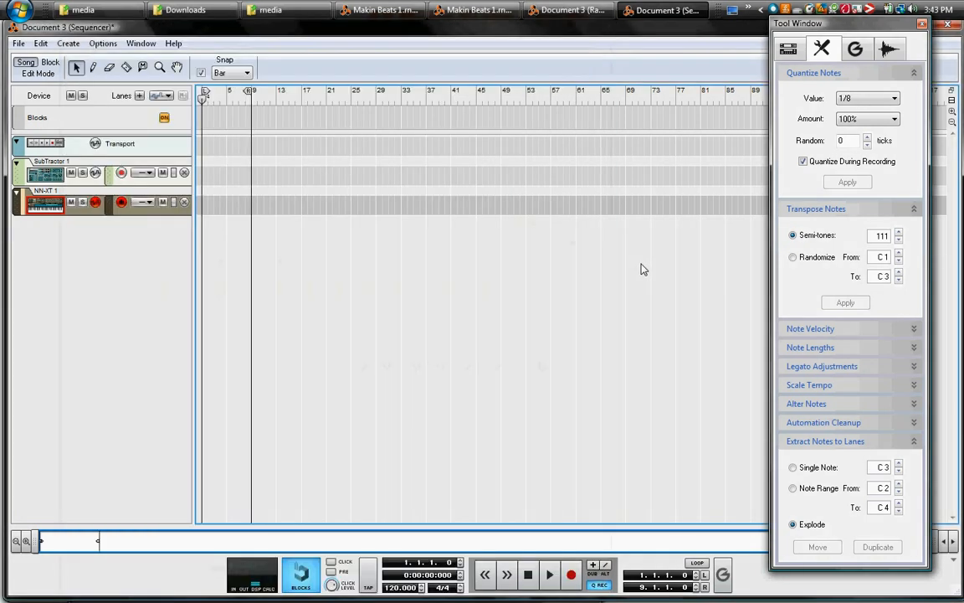
pyautogui.click(423, 9)
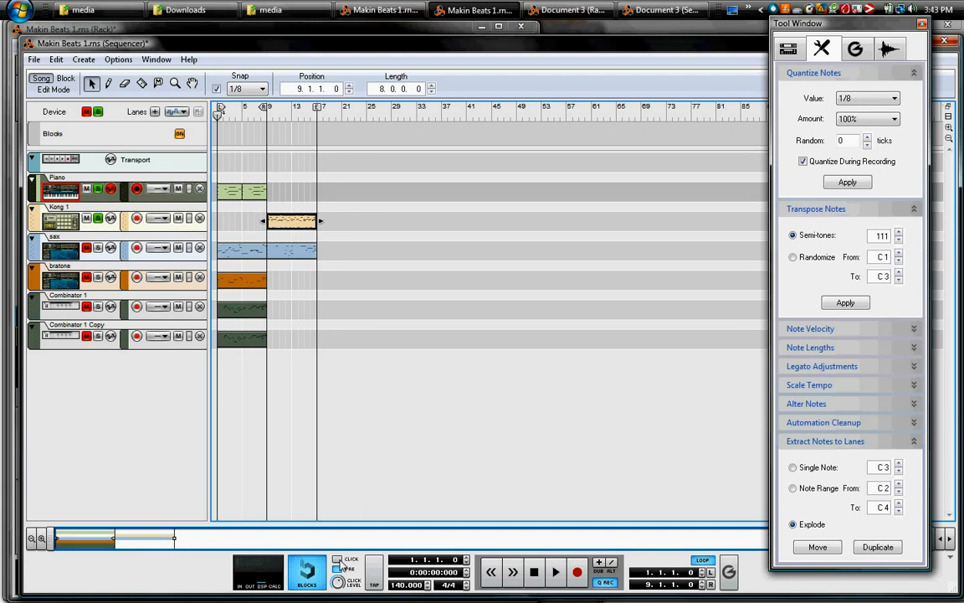
pyautogui.moveTo(337, 559)
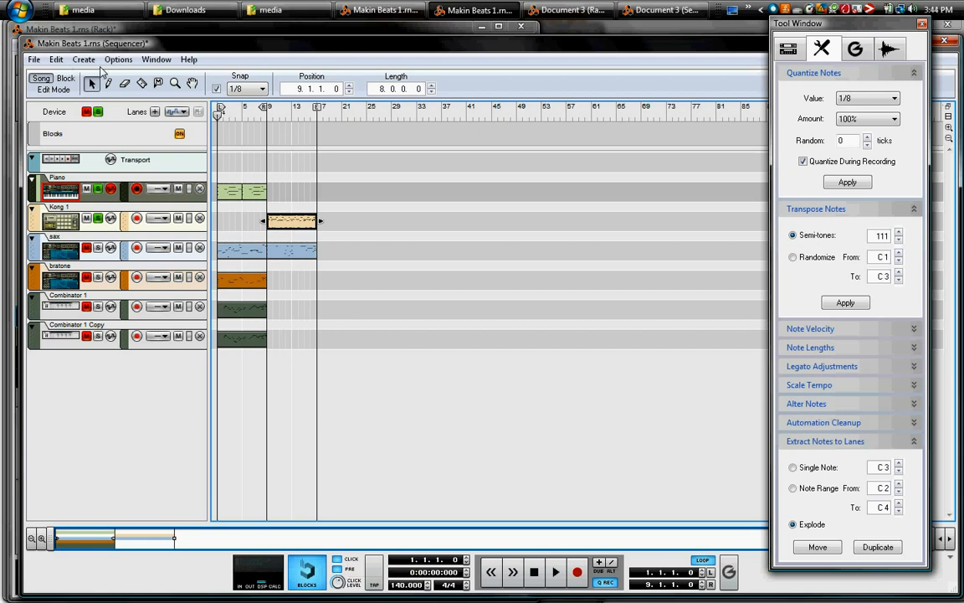
# Step: Browse the sequencer Options and Create menus without changing anything
pyautogui.click(118, 58)
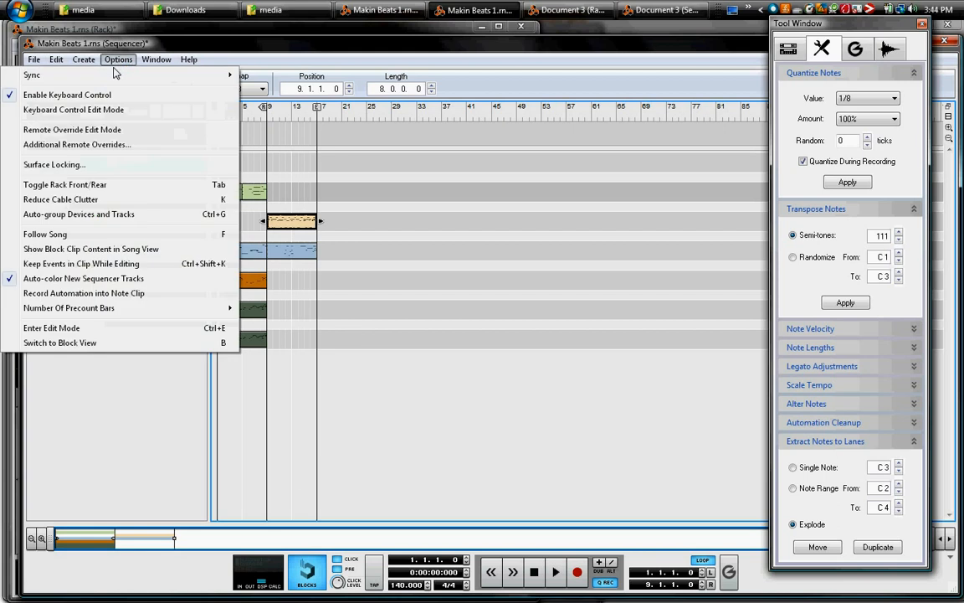
pyautogui.moveTo(92, 231)
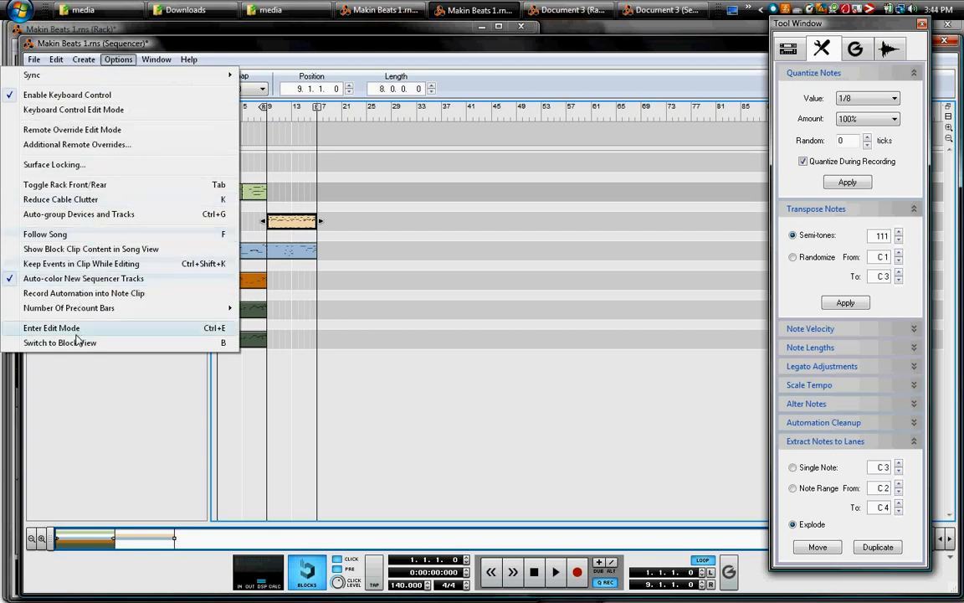
pyautogui.moveTo(81, 264)
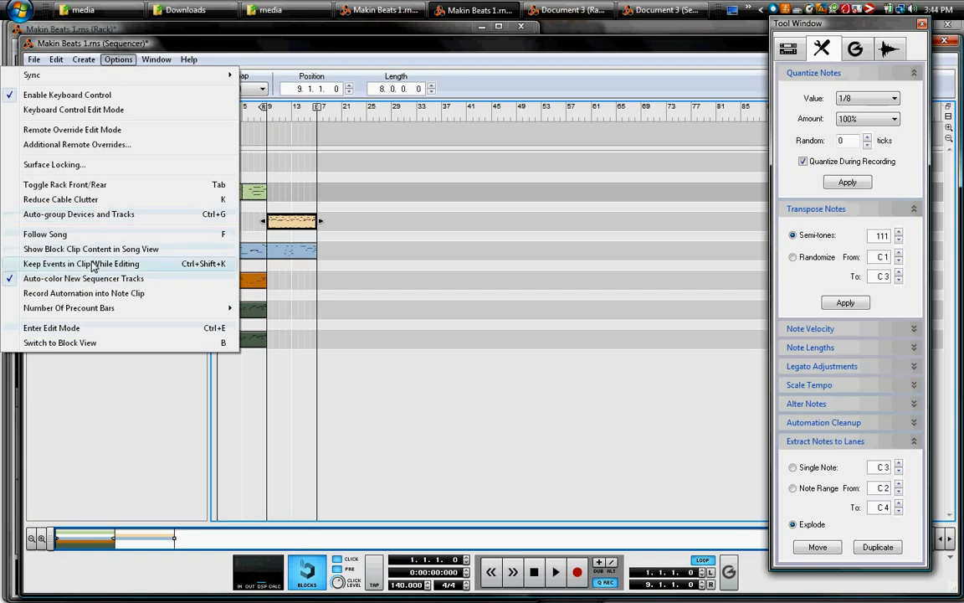
pyautogui.click(83, 58)
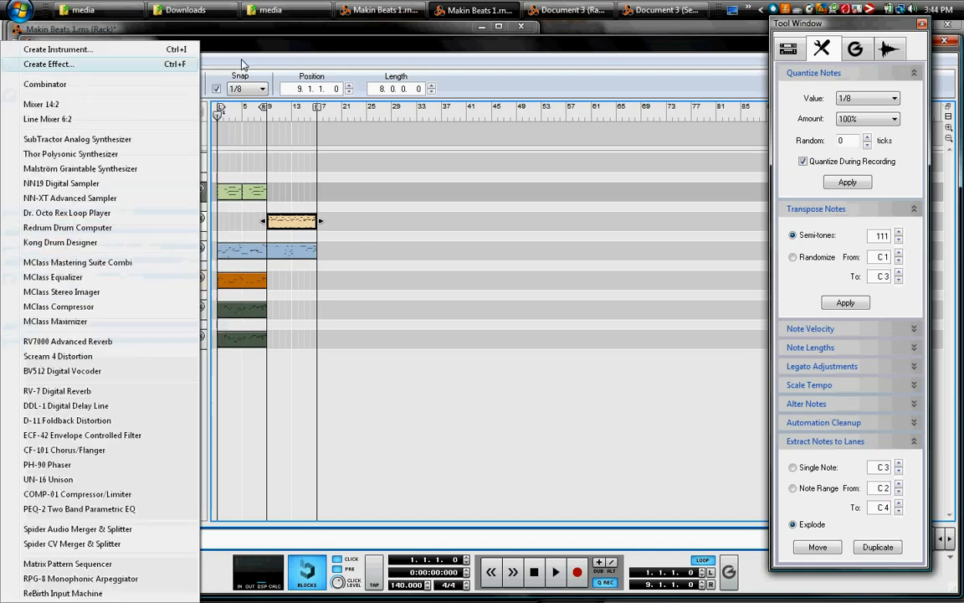
pyautogui.click(119, 58)
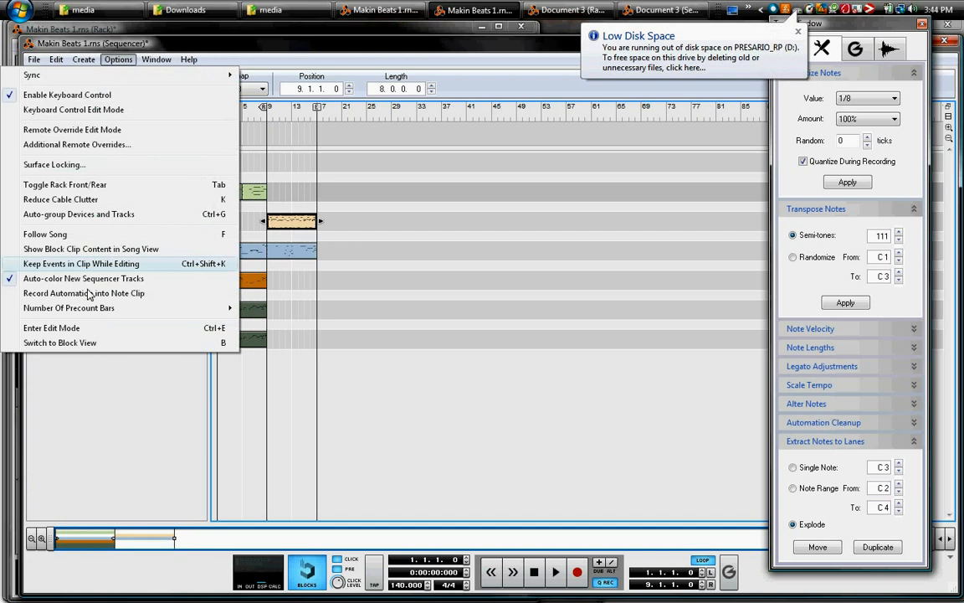
pyautogui.moveTo(81, 228)
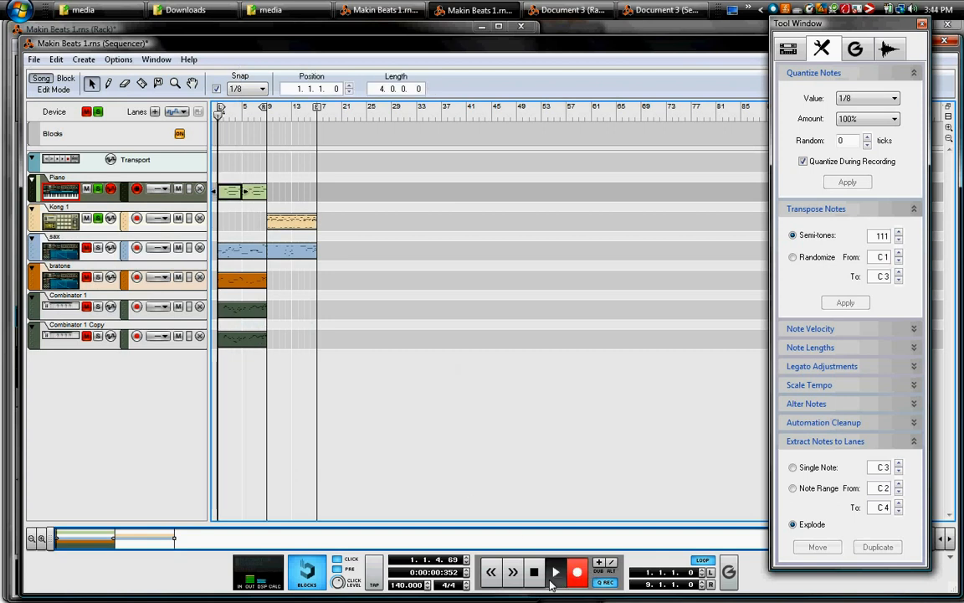
# Step: Play Makin Beats, then stop playback to return to the song start
pyautogui.click(556, 572)
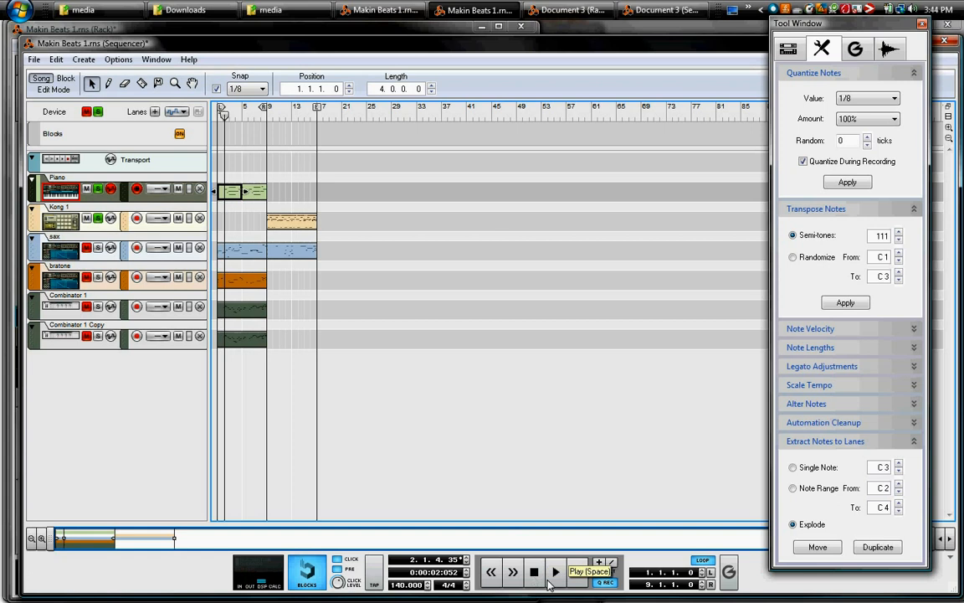
pyautogui.click(534, 572)
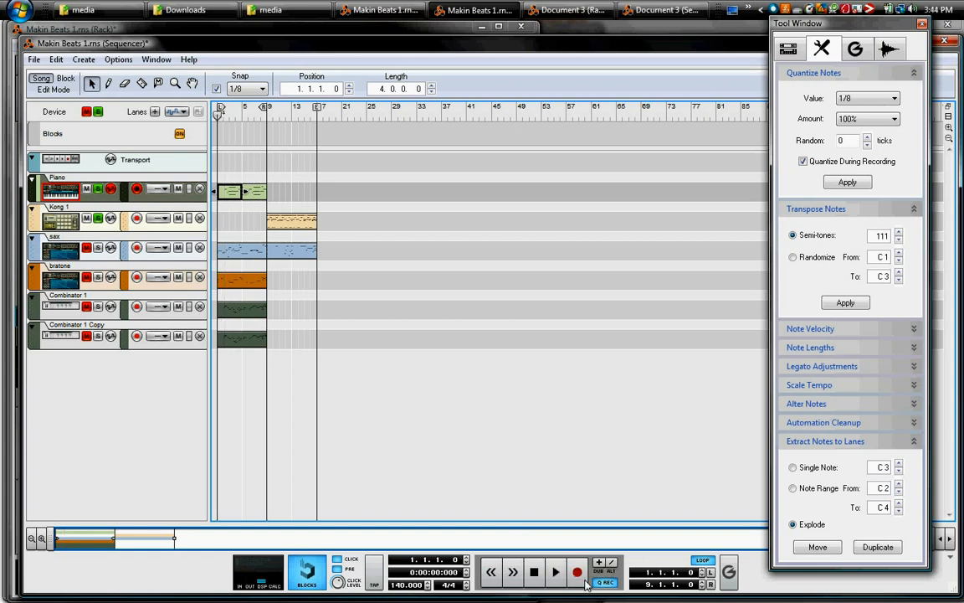
pyautogui.moveTo(578, 571)
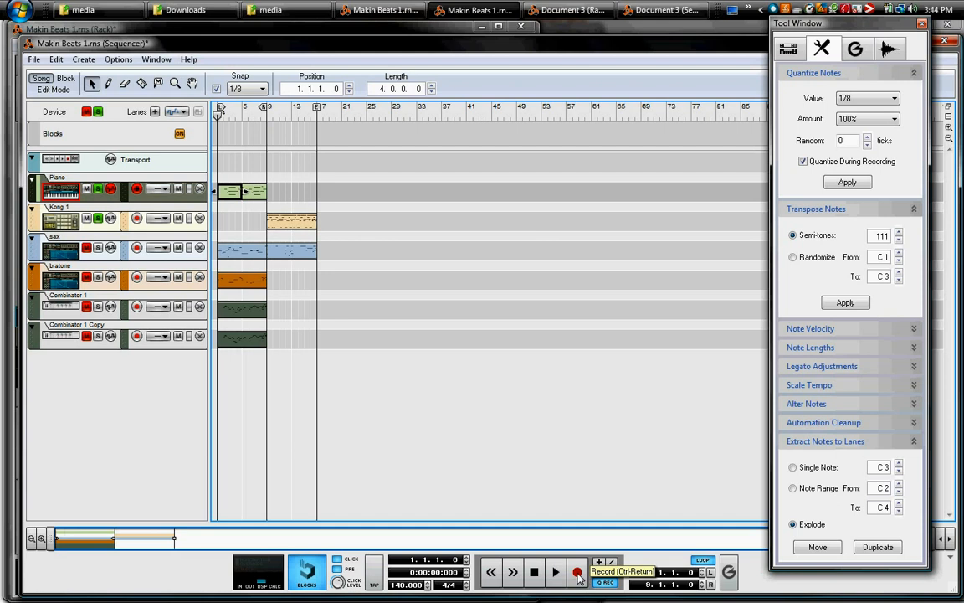
pyautogui.click(576, 572)
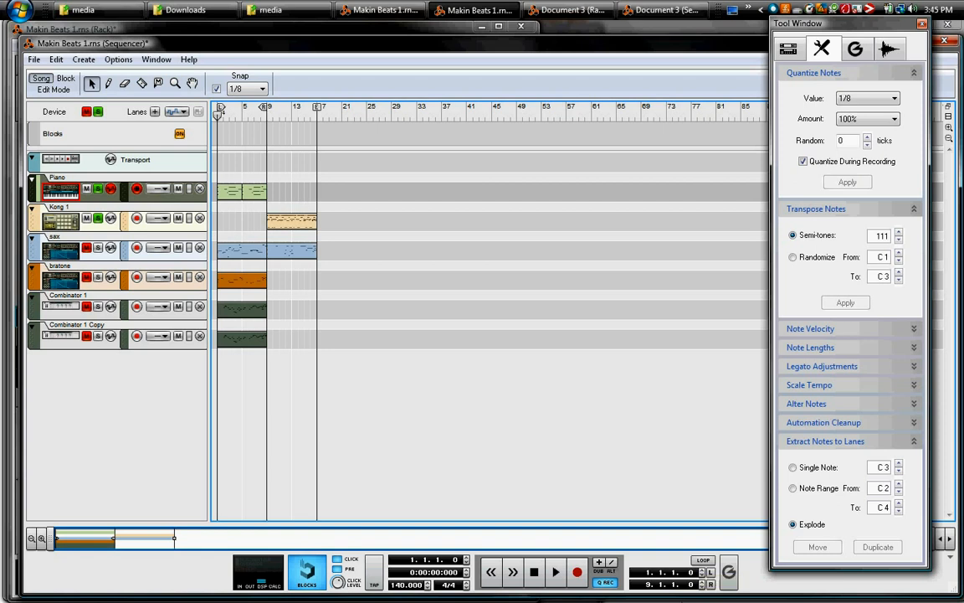
pyautogui.moveTo(722, 526)
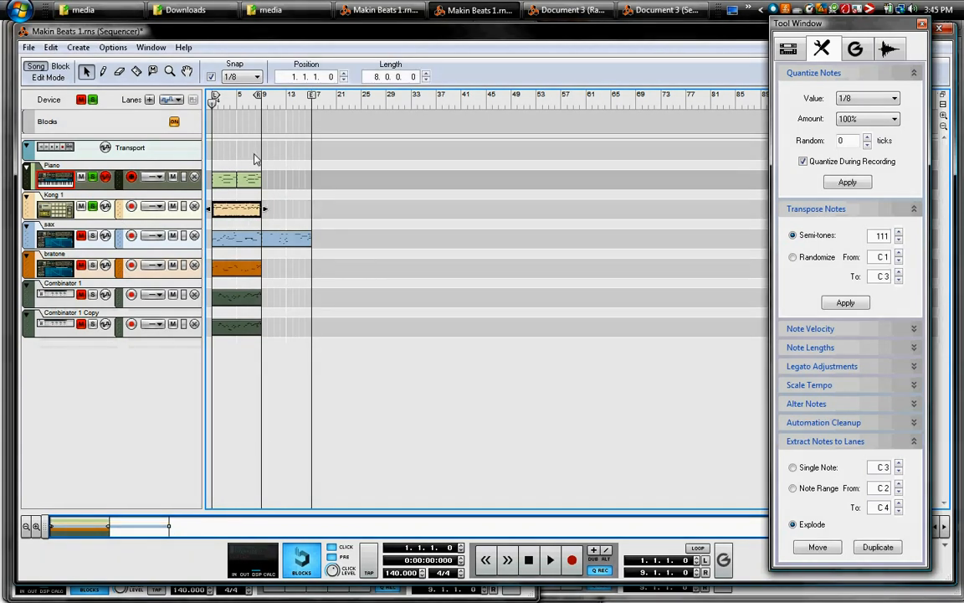
pyautogui.moveTo(598, 77)
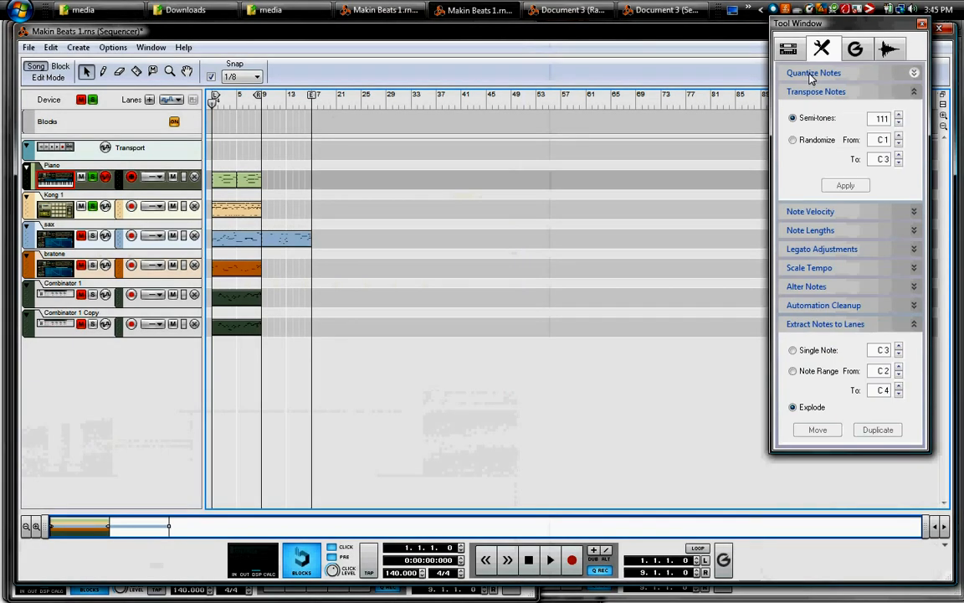
pyautogui.click(813, 73)
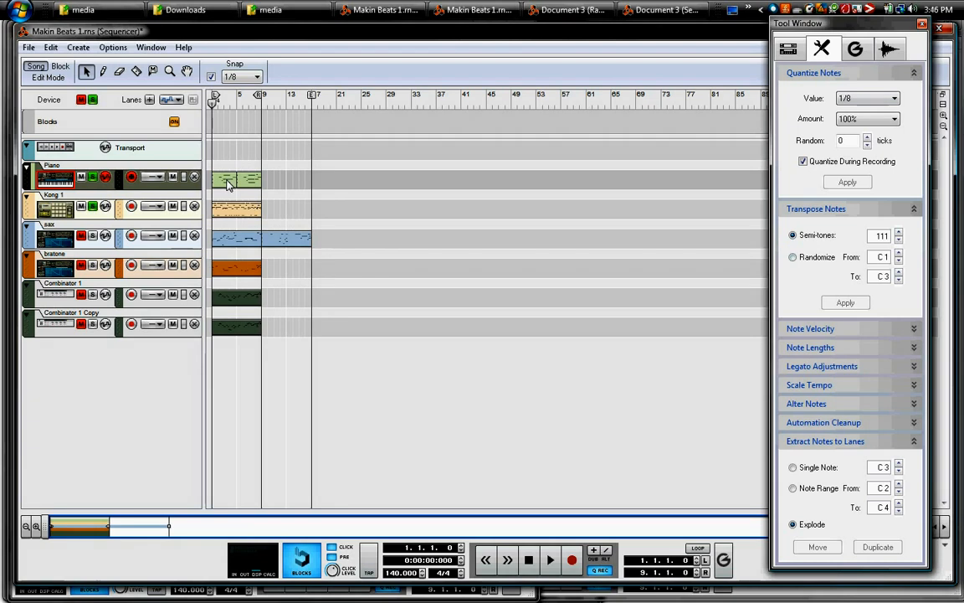
# Step: Select the Piano clip and quantize it to eighth notes
pyautogui.click(226, 179)
pyautogui.write('12')
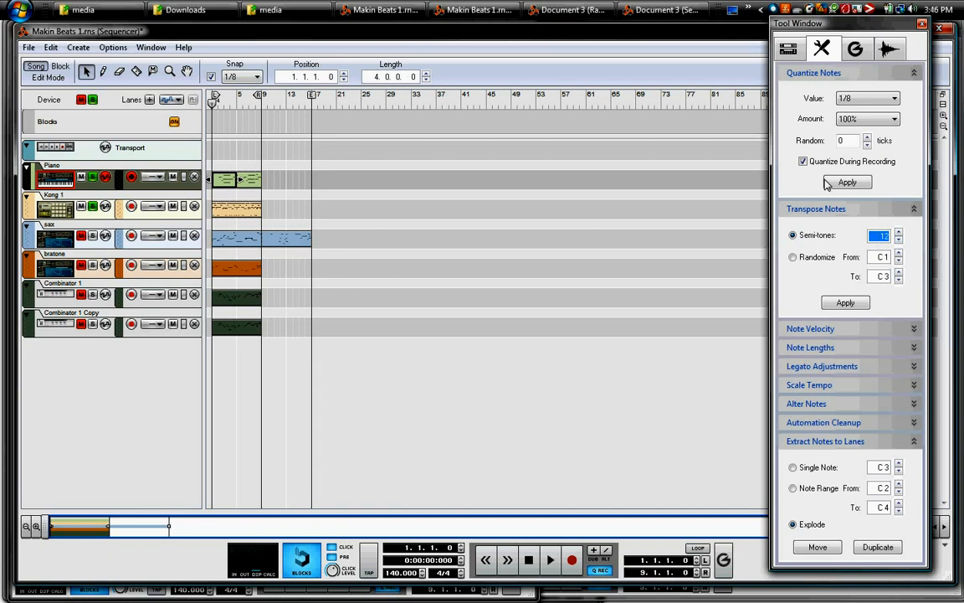
pyautogui.click(845, 303)
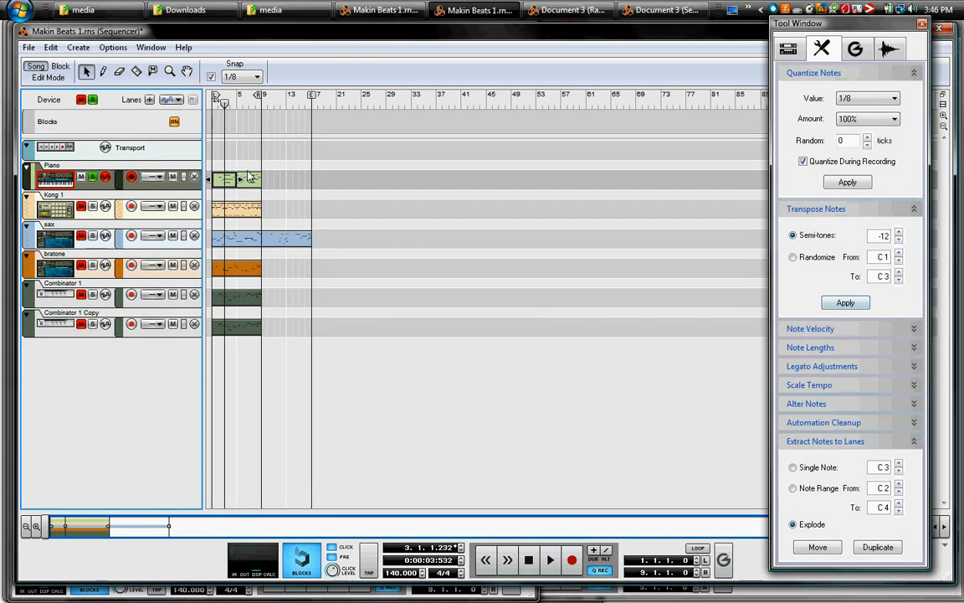
# Step: Open the Piano clip and transpose its notes up 12 semitones
pyautogui.doubleClick(237, 178)
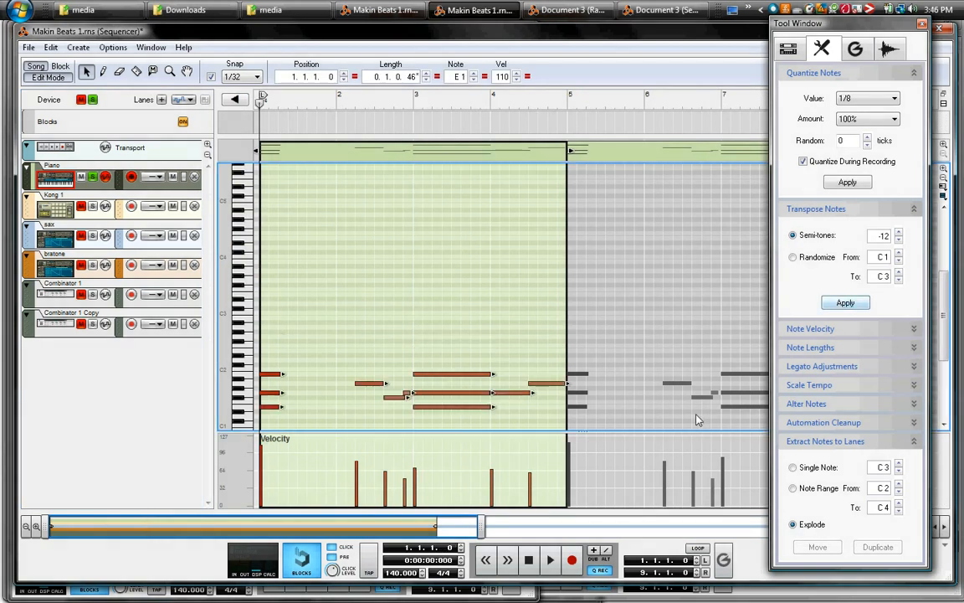
pyautogui.click(844, 302)
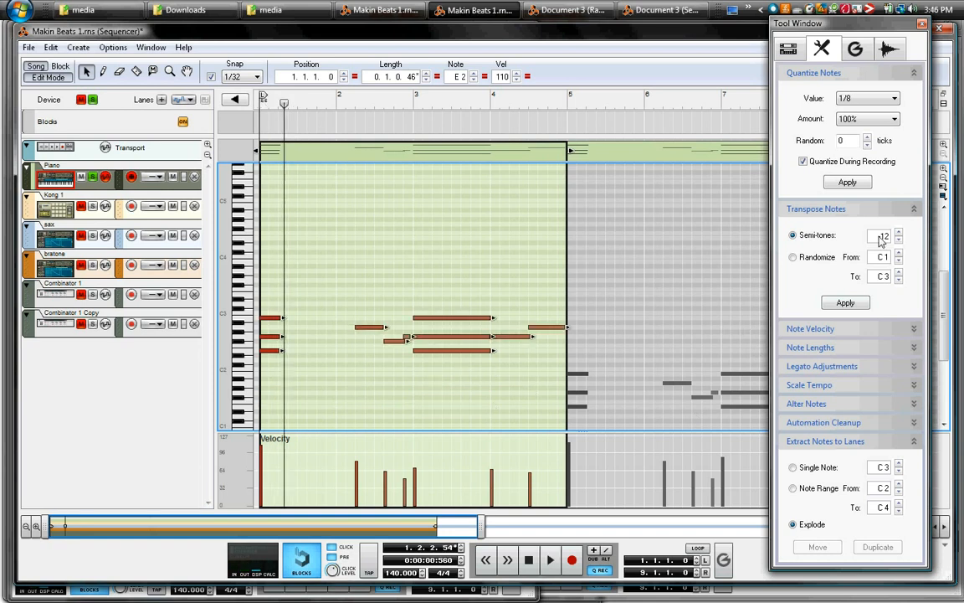
pyautogui.click(845, 302)
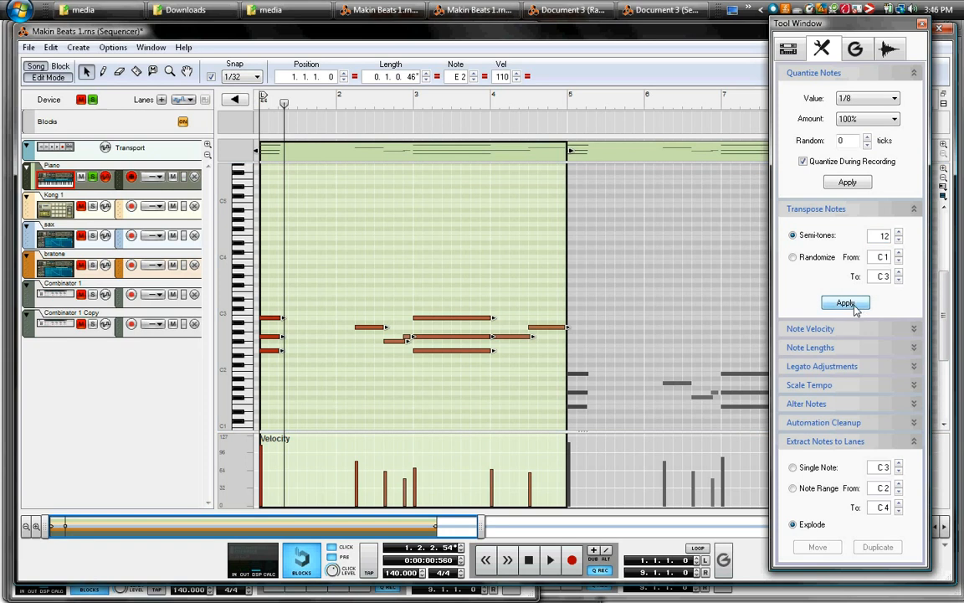
pyautogui.click(845, 302)
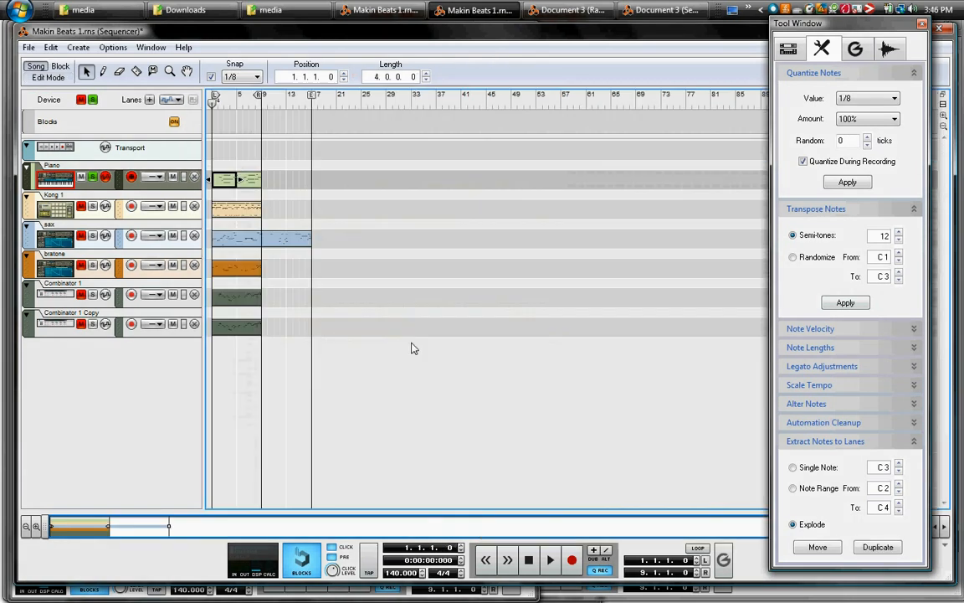
pyautogui.moveTo(450, 360)
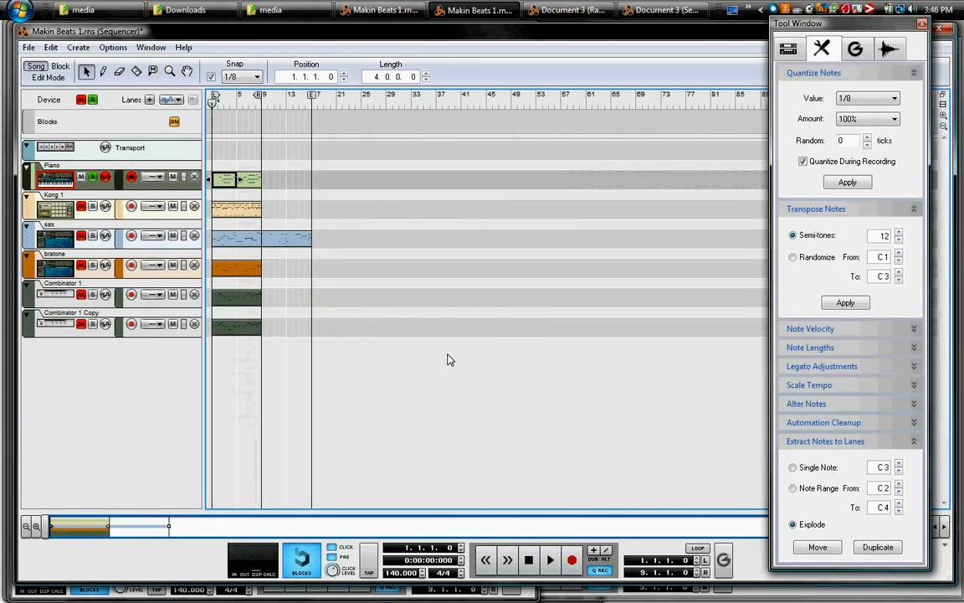
# Step: Move the master keyboard input from Piano to the Kong 1 track
pyautogui.click(57, 213)
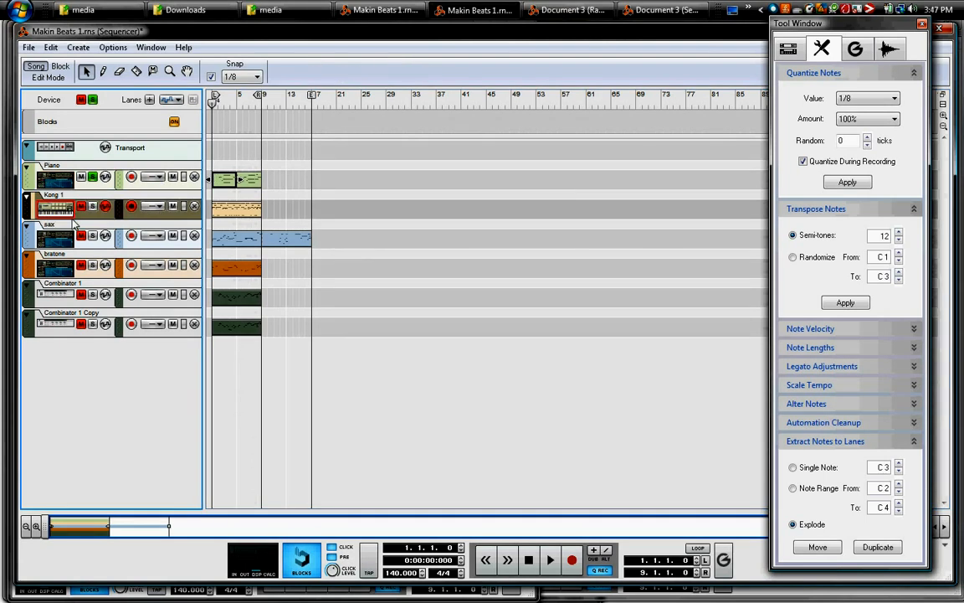
pyautogui.click(81, 206)
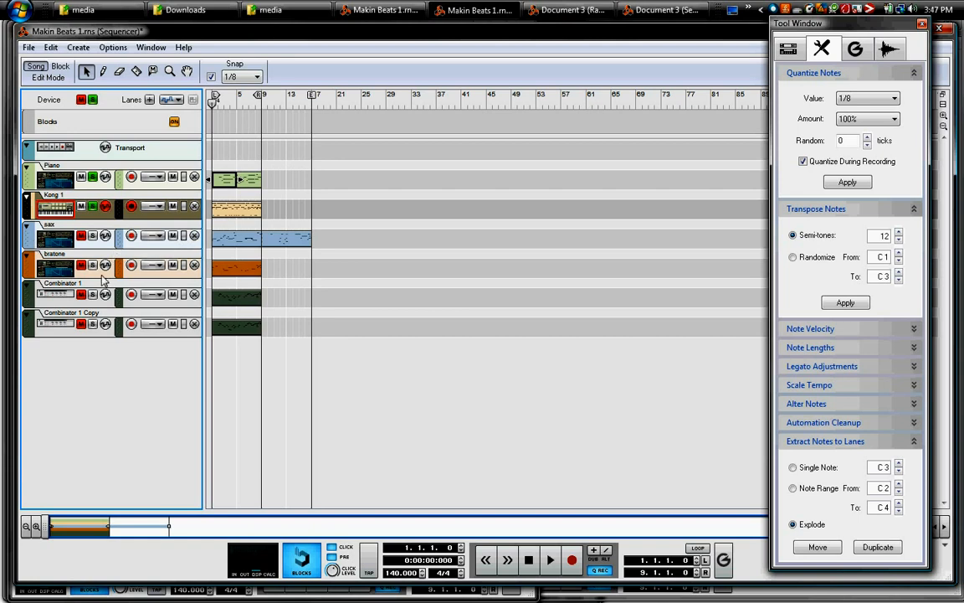
pyautogui.moveTo(59, 320)
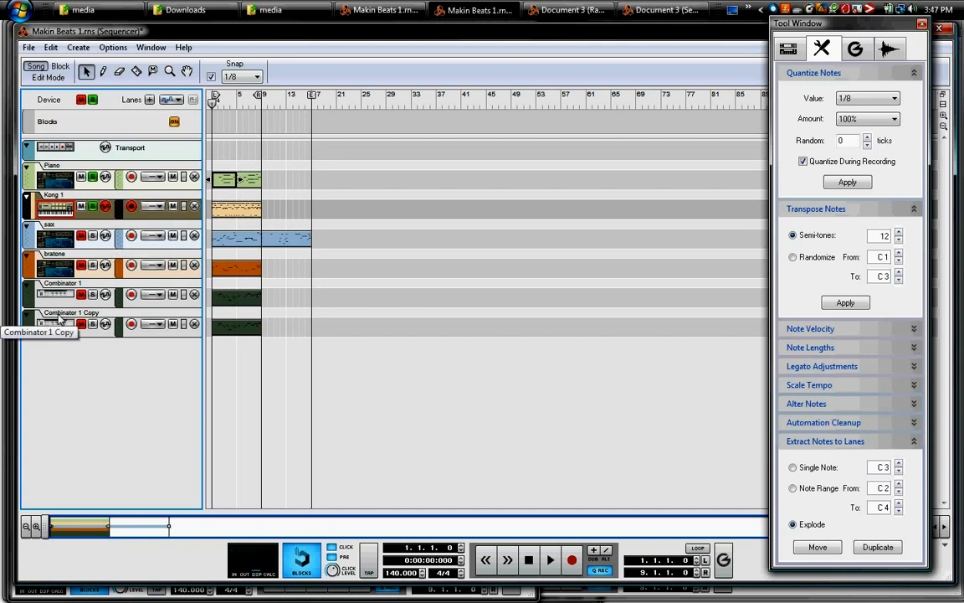